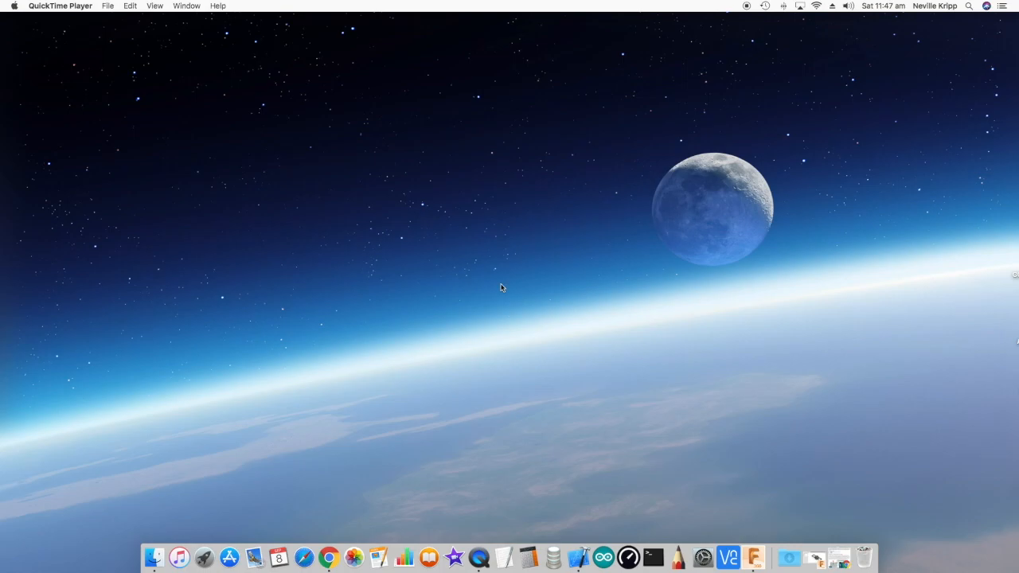
mouse_move(624, 458)
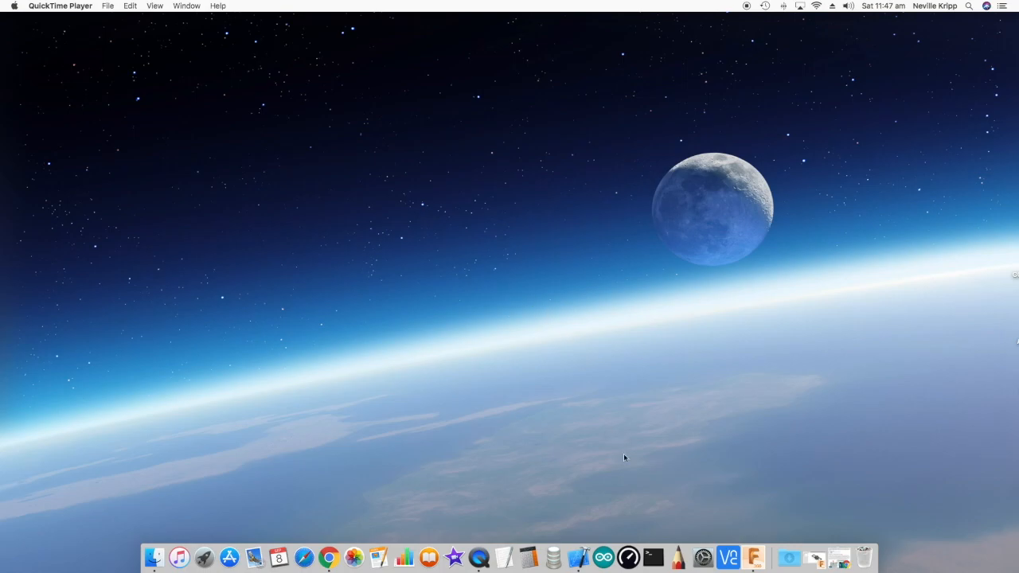
mouse_move(605, 553)
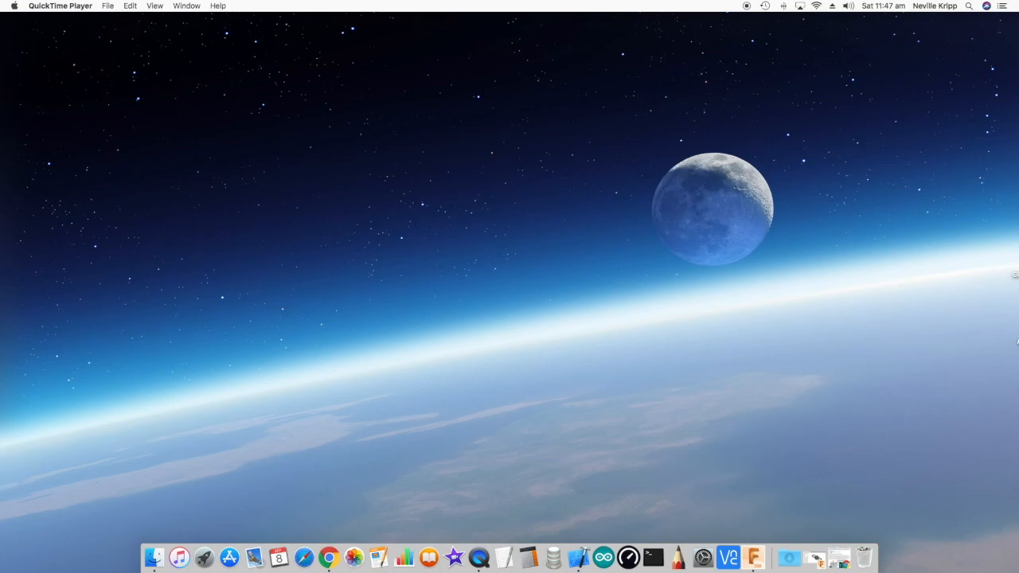
mouse_move(579, 553)
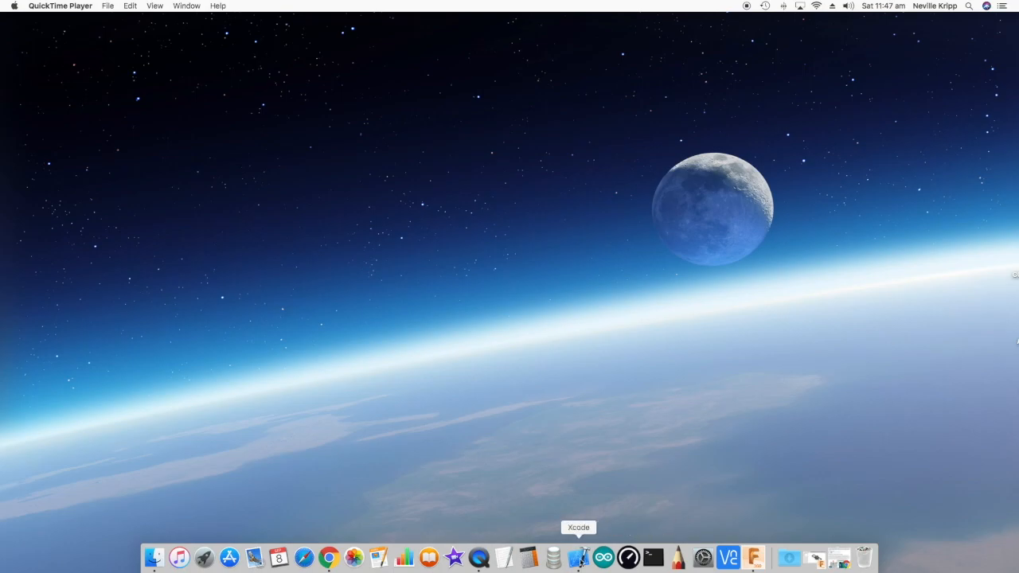
Go to github.com/Grumpy-Old-Tech/GOTStateMachine in the browser and download it as a ZIP.
click(324, 556)
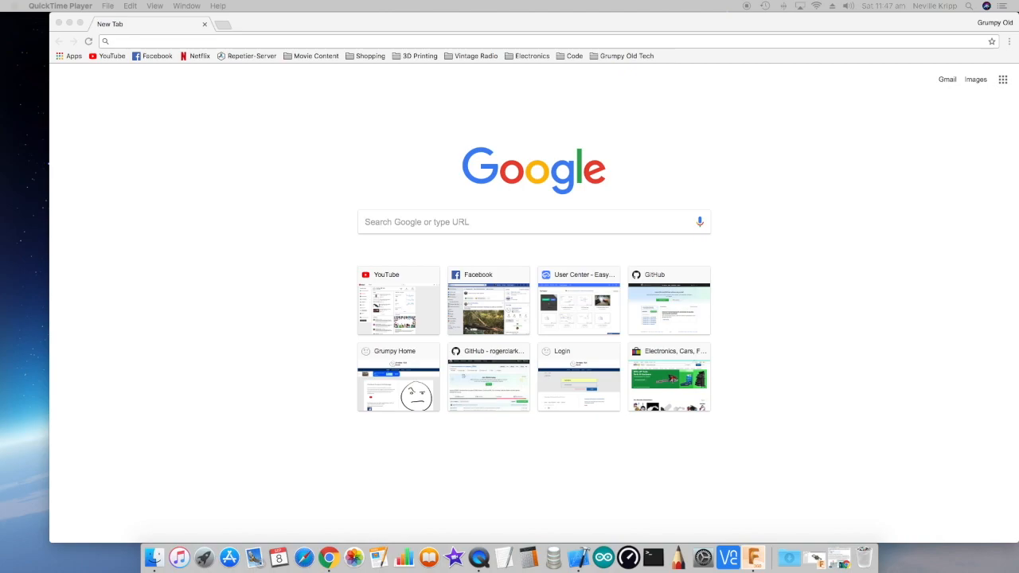
text(https://github.com/Grumpy-Old-Tech/GOTStateMachine)
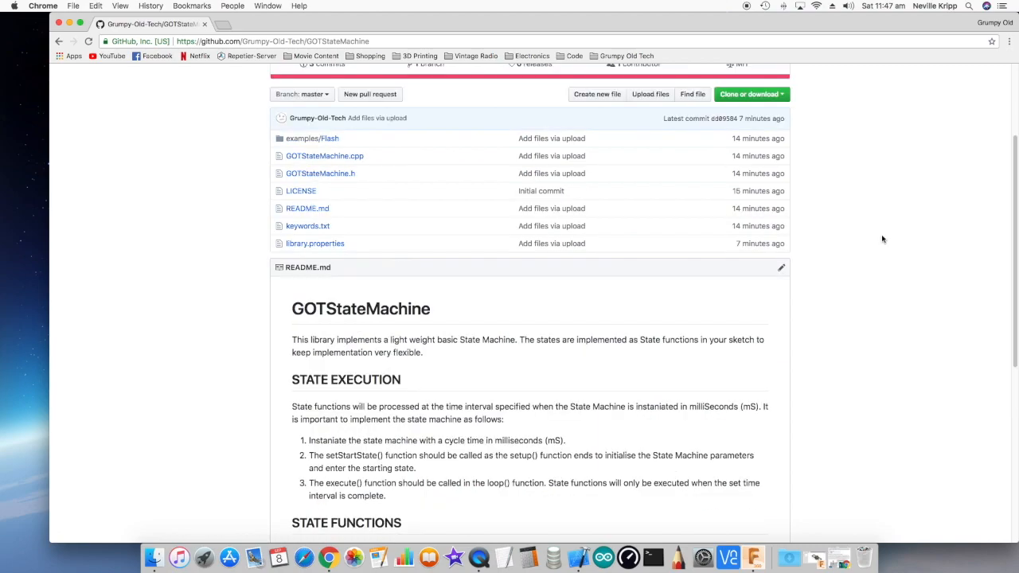
scroll(down, 3)
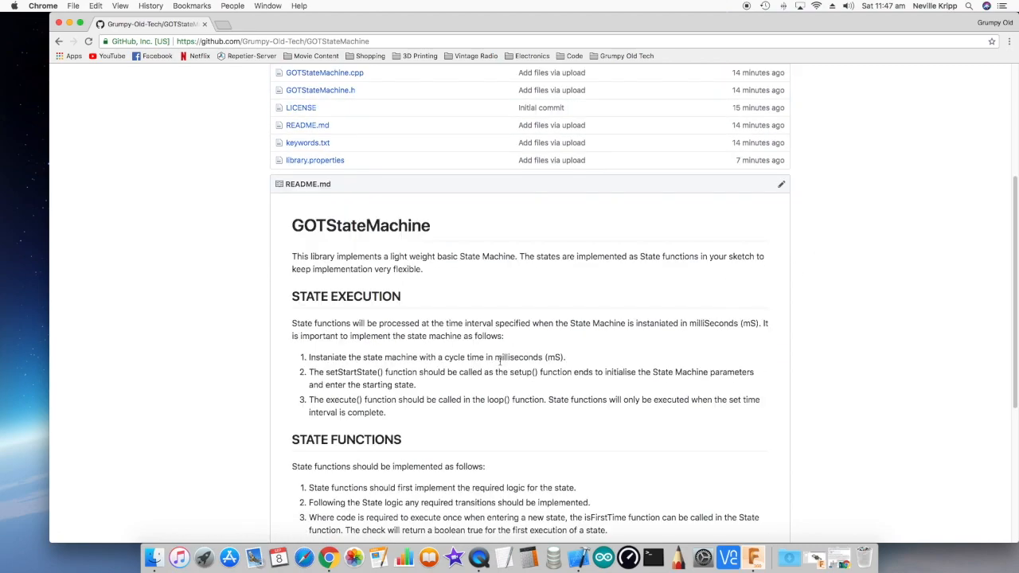
scroll(down, 3)
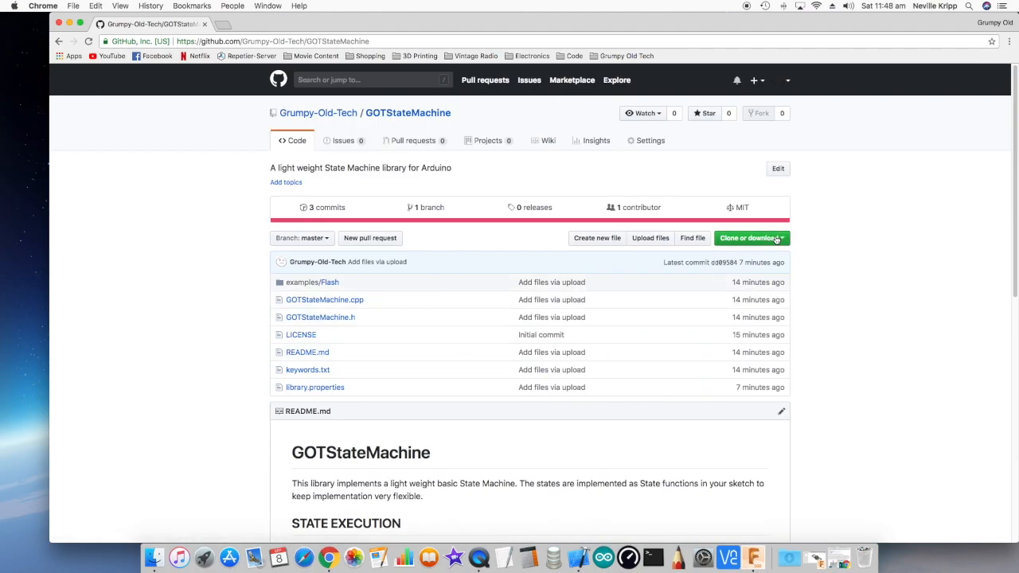
click(751, 237)
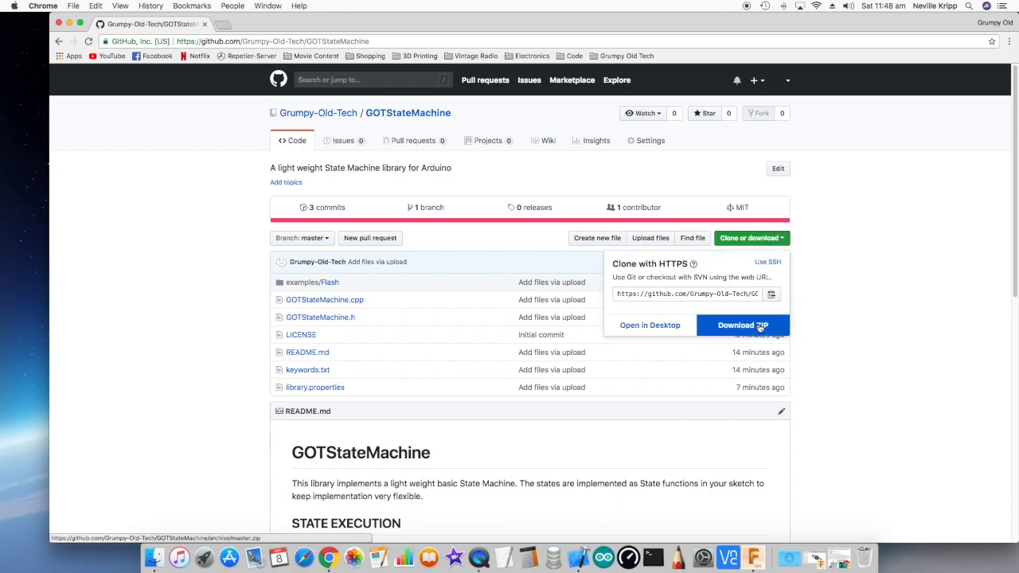
click(742, 324)
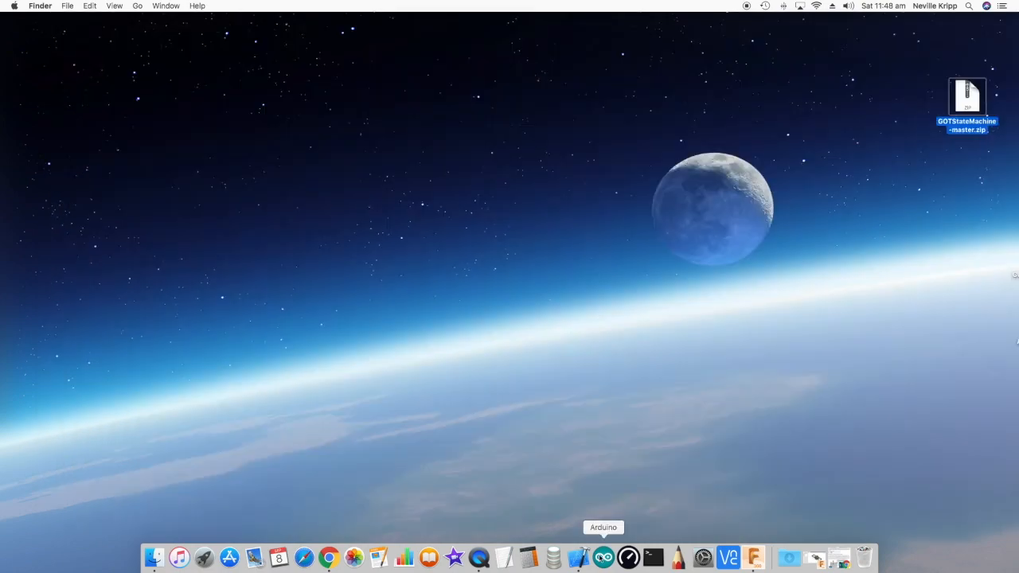
Launch Arduino IDE and add GOTStateMachine-master.zip from the Desktop as a .ZIP library.
click(603, 552)
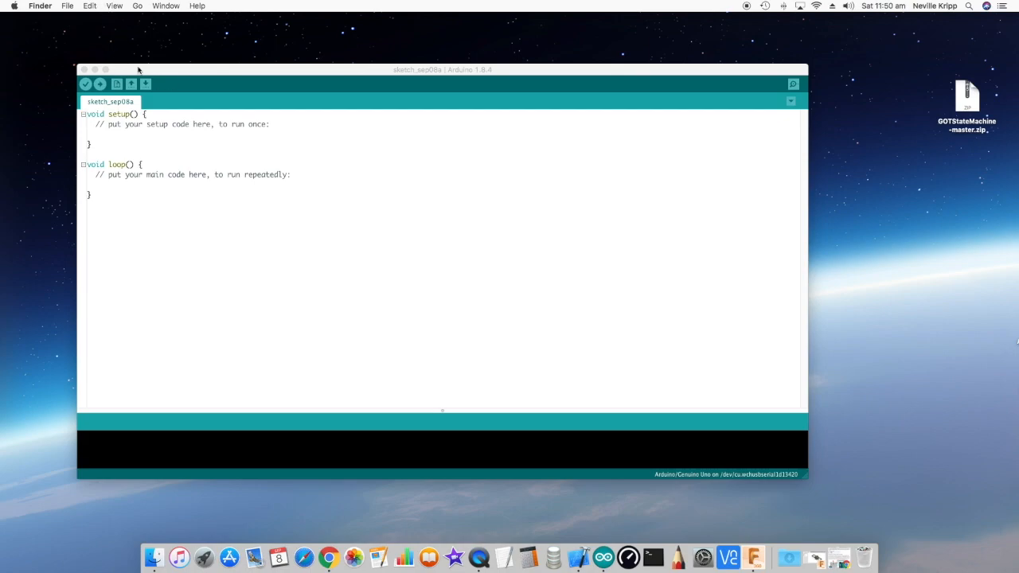
click(122, 6)
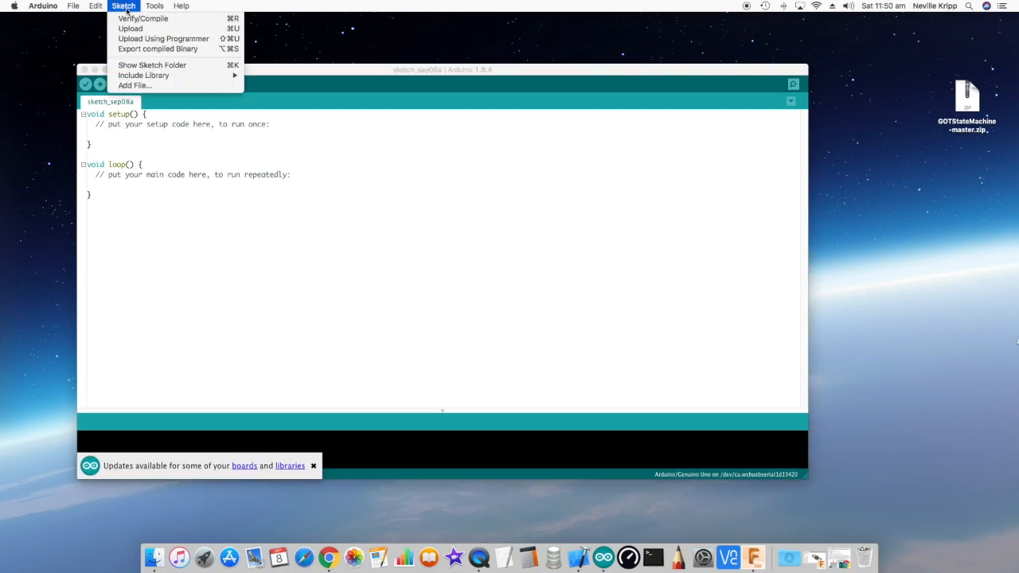
mouse_move(143, 75)
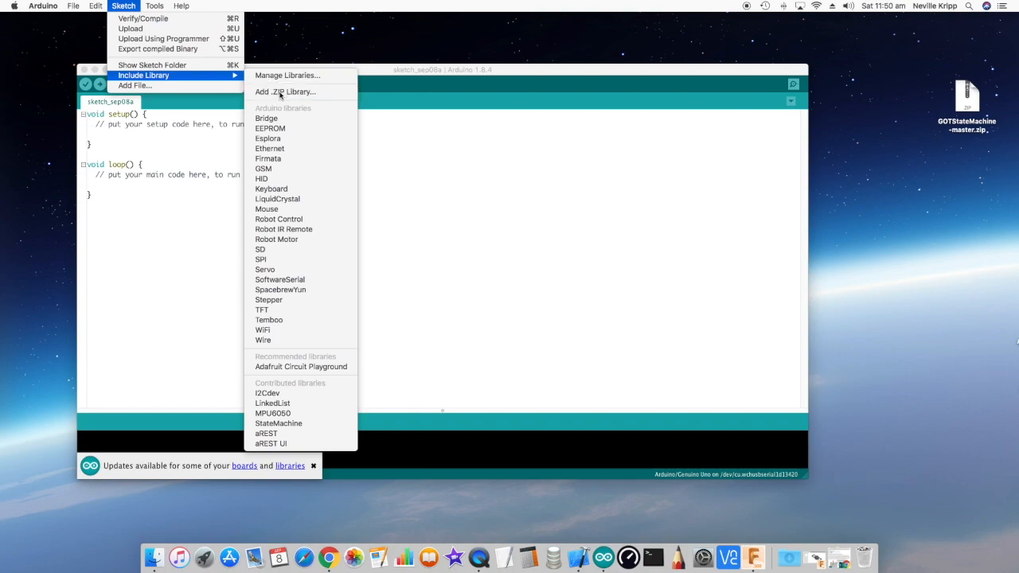
click(284, 91)
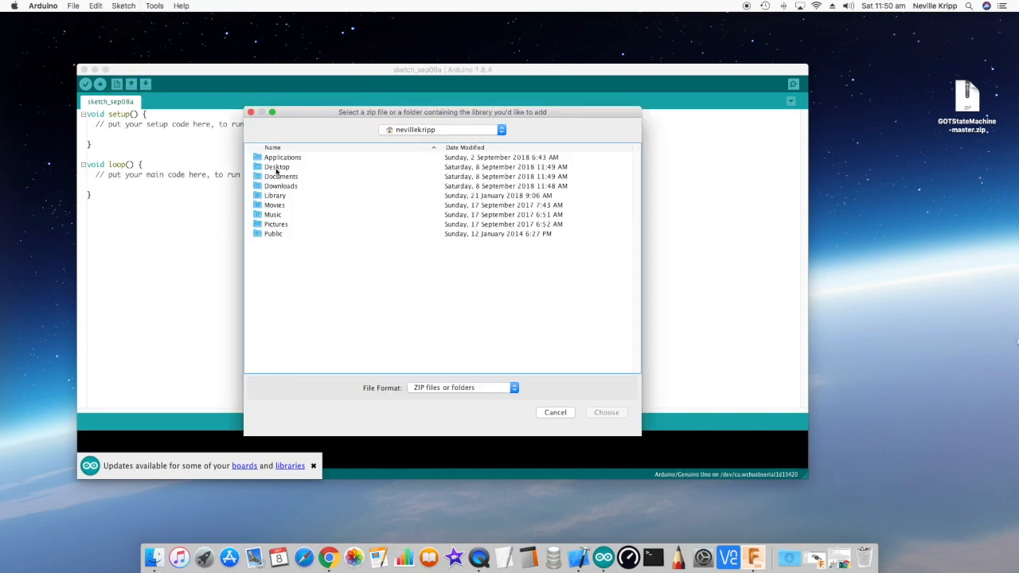
double_click(277, 166)
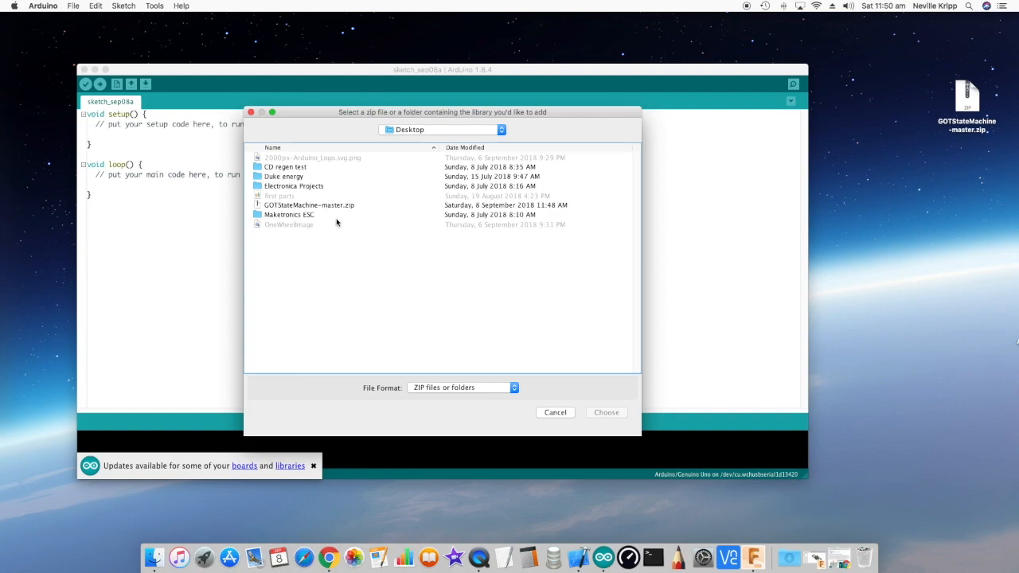
click(309, 205)
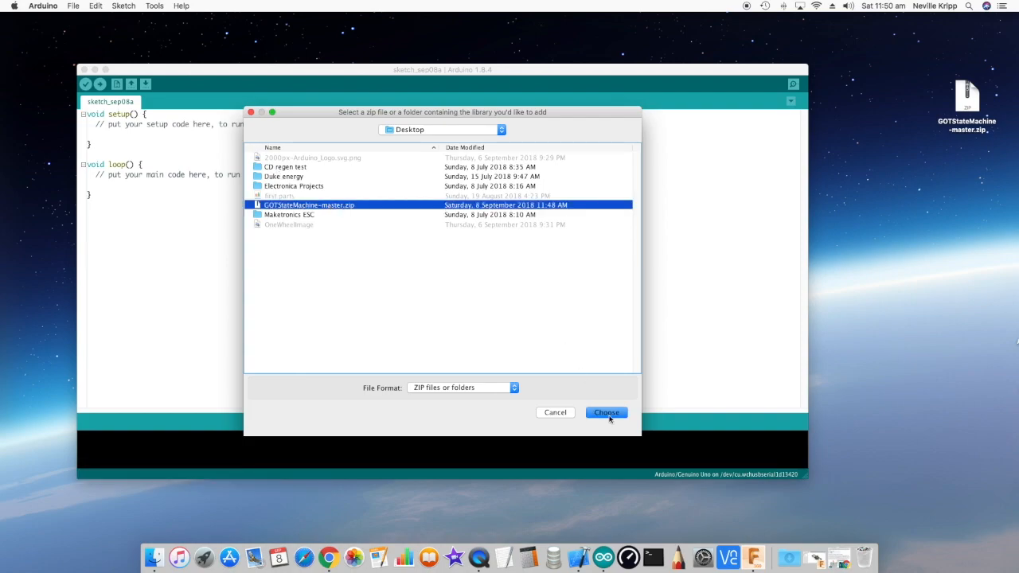
click(606, 413)
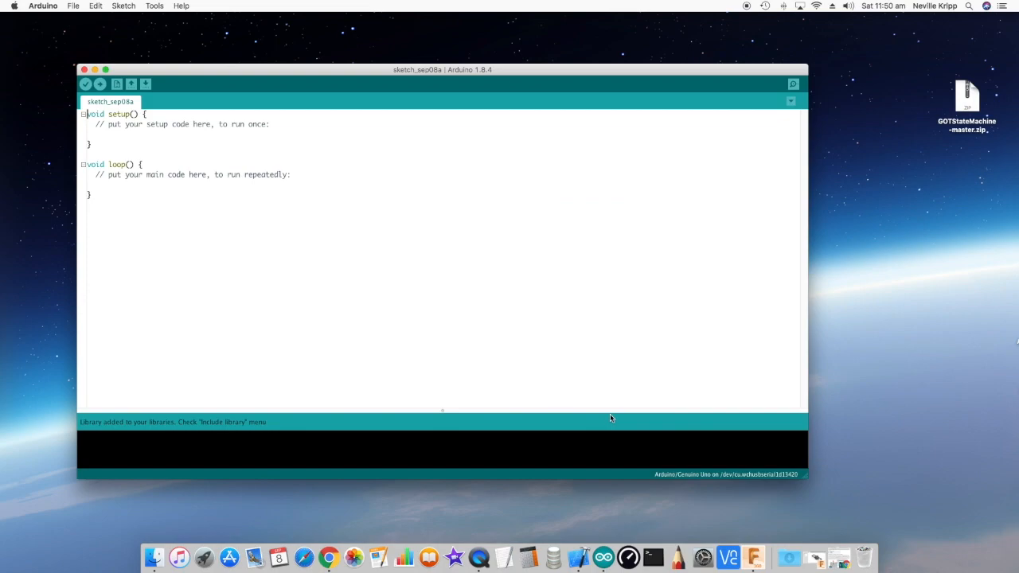
mouse_move(60, 15)
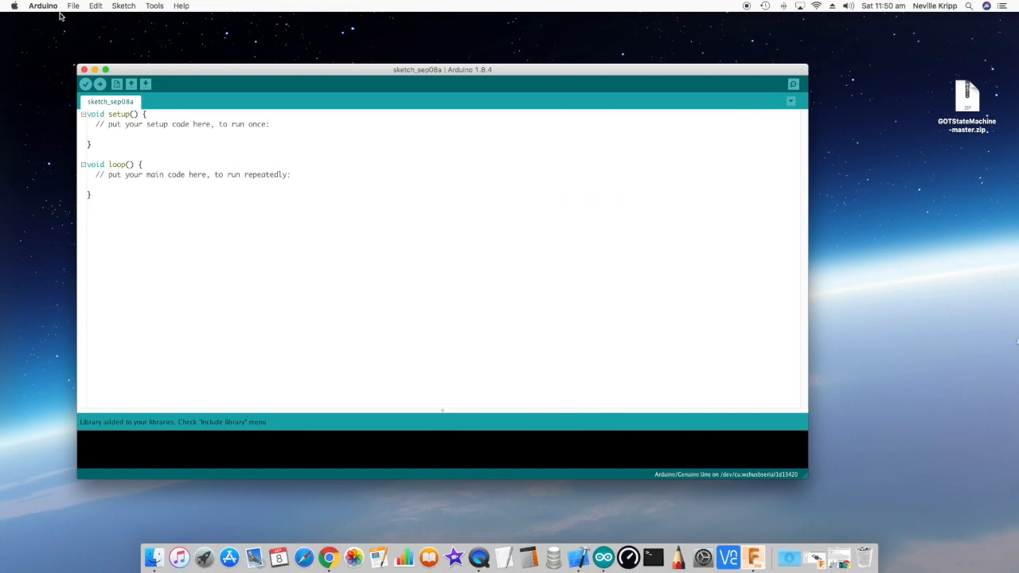
Open the GOTStateMachine 'Flash' example from File > Examples.
click(75, 6)
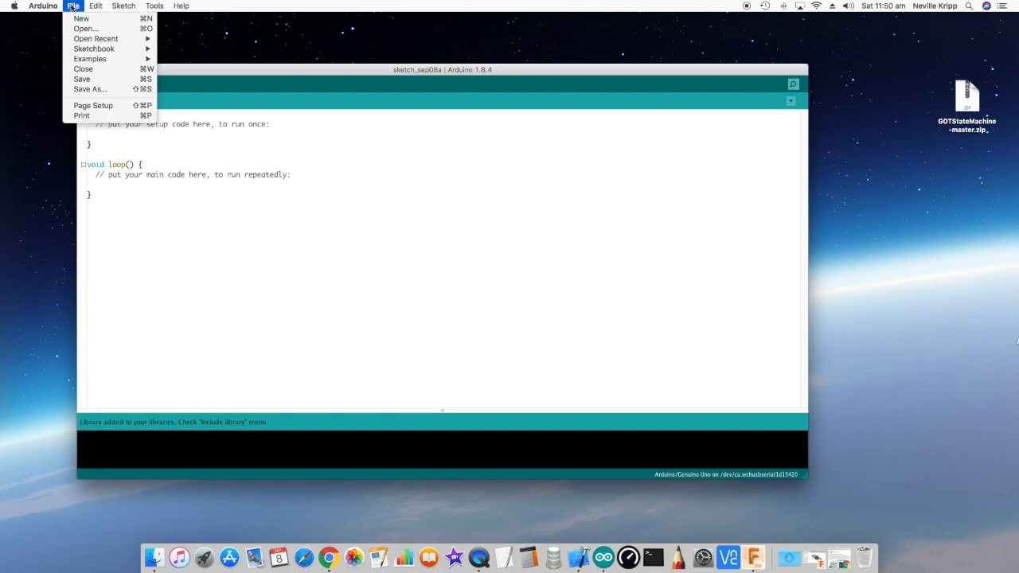
click(42, 5)
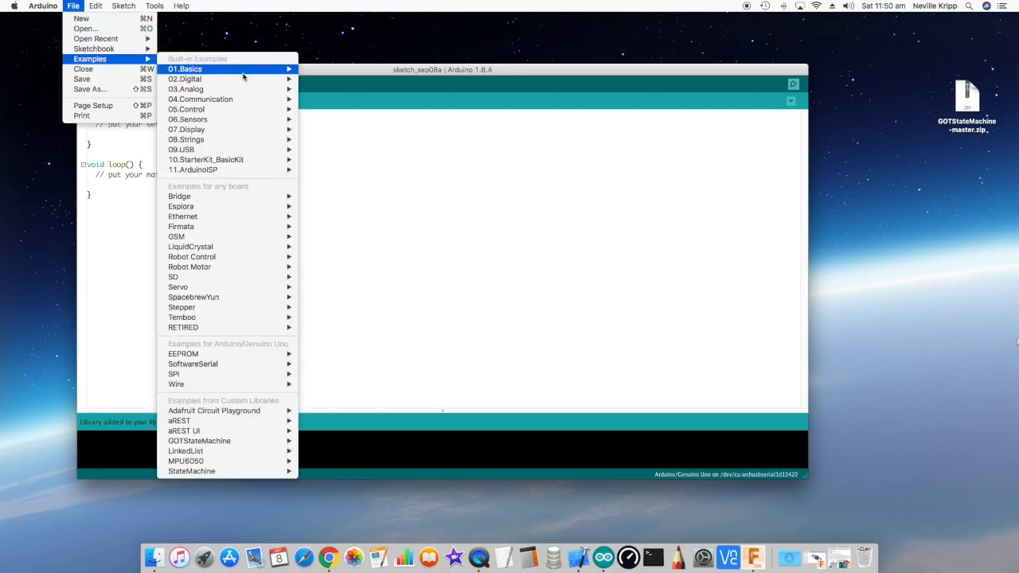
mouse_move(199, 441)
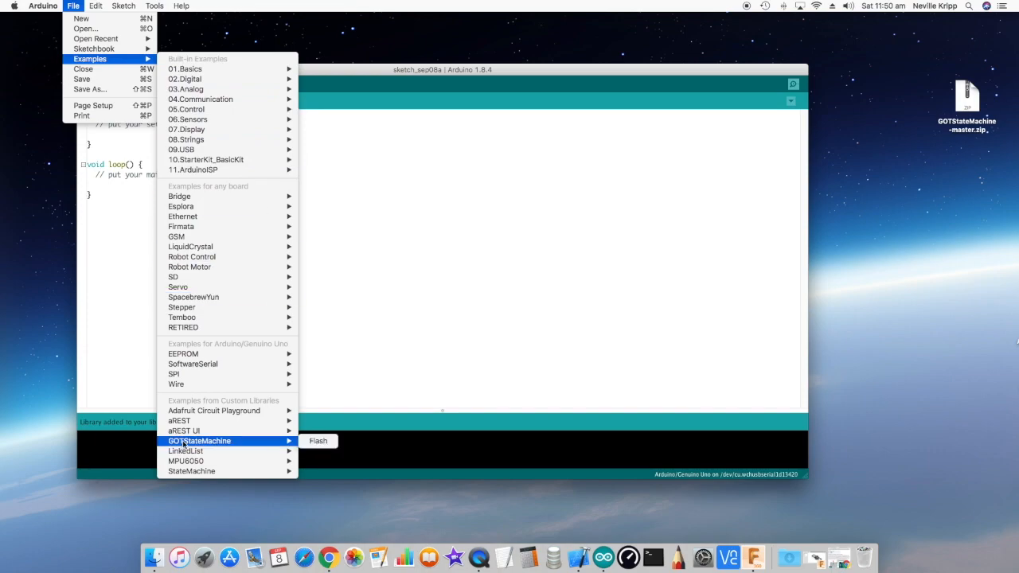
mouse_move(183, 447)
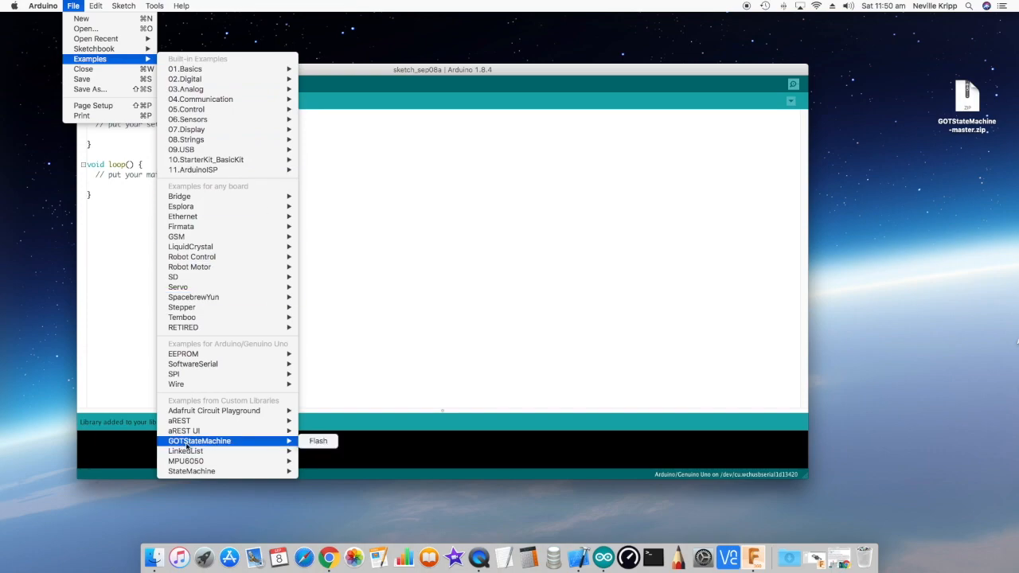
mouse_move(319, 443)
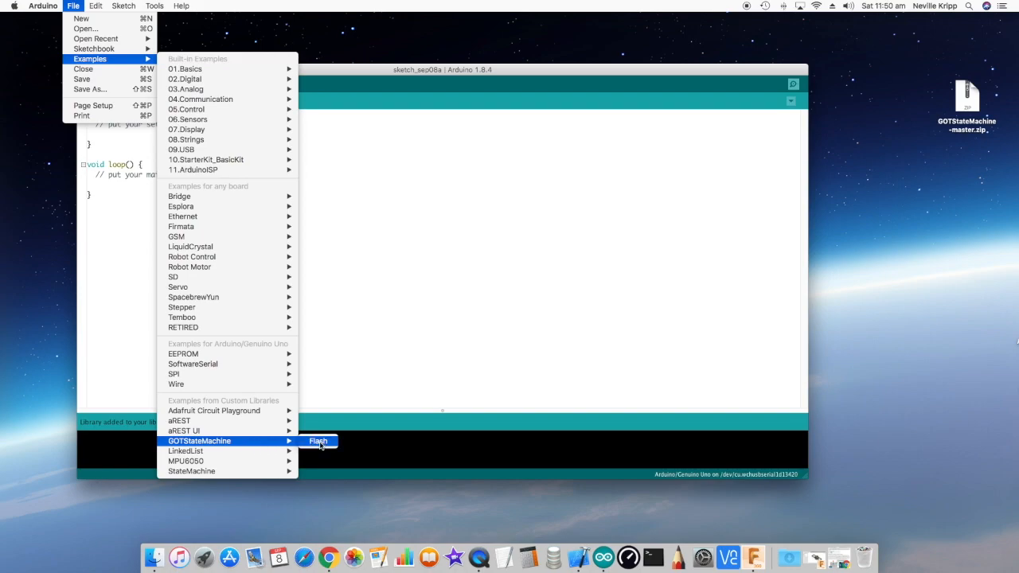
click(317, 441)
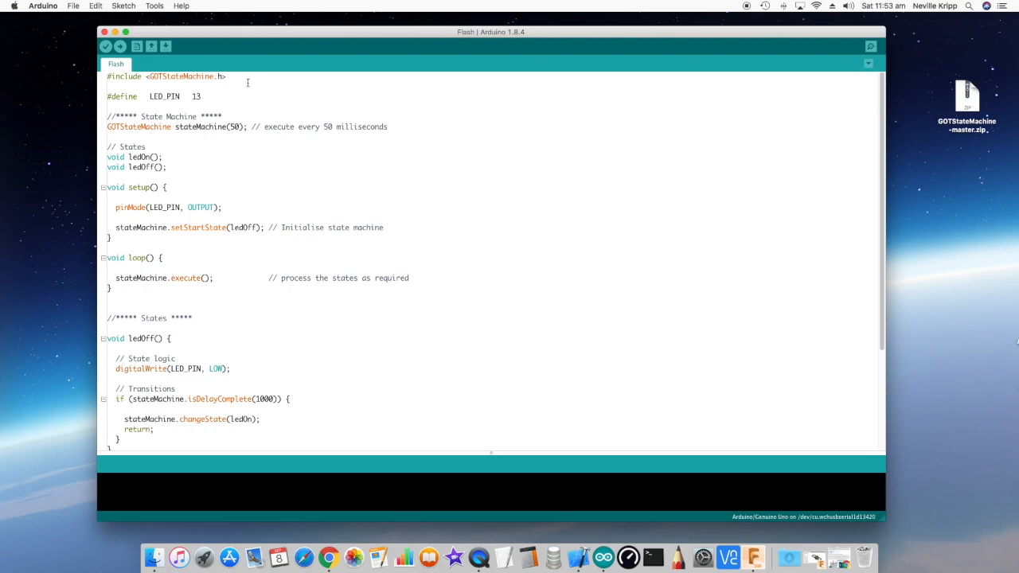
mouse_move(213, 95)
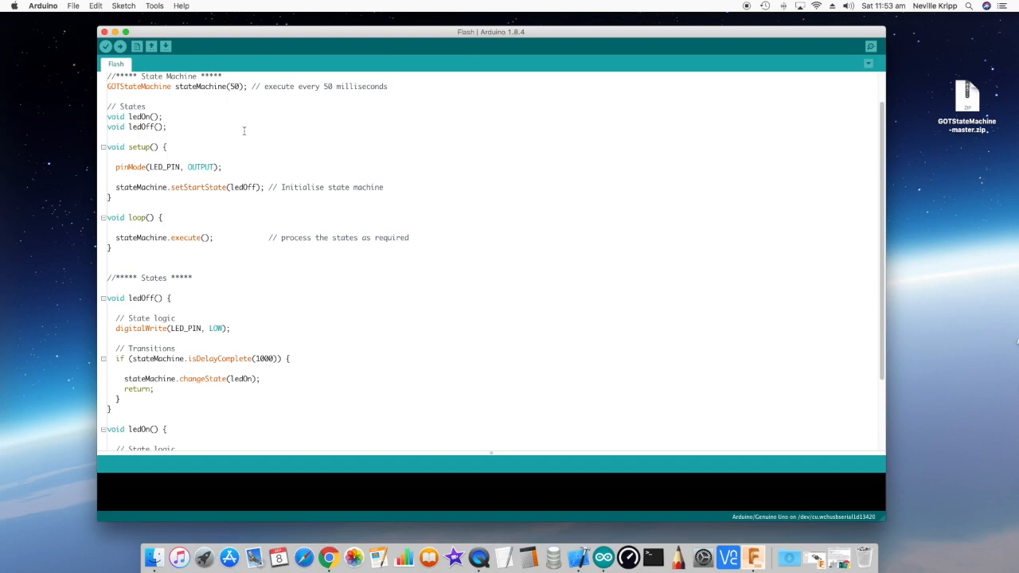
mouse_move(215, 148)
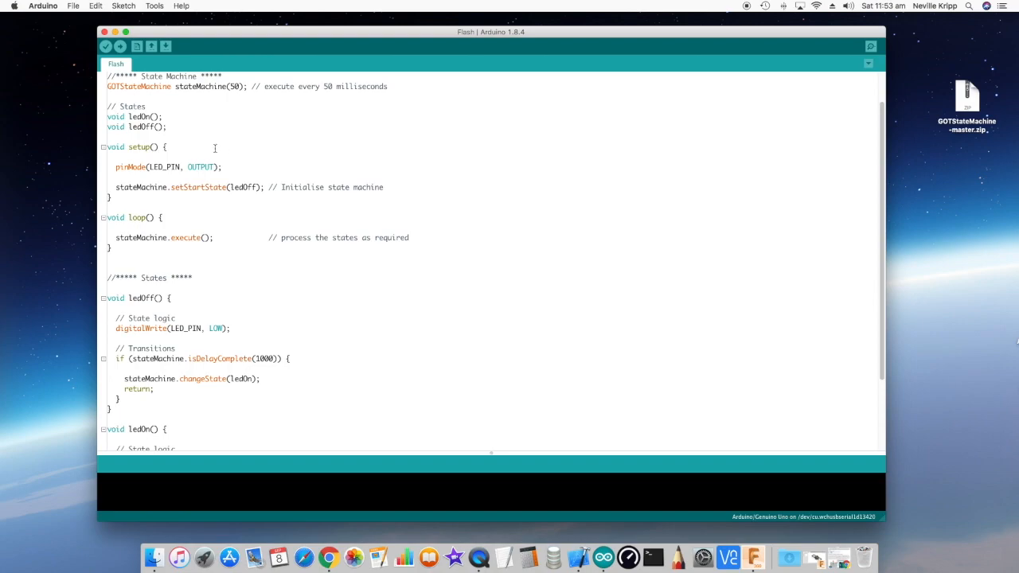
scroll(down, 3)
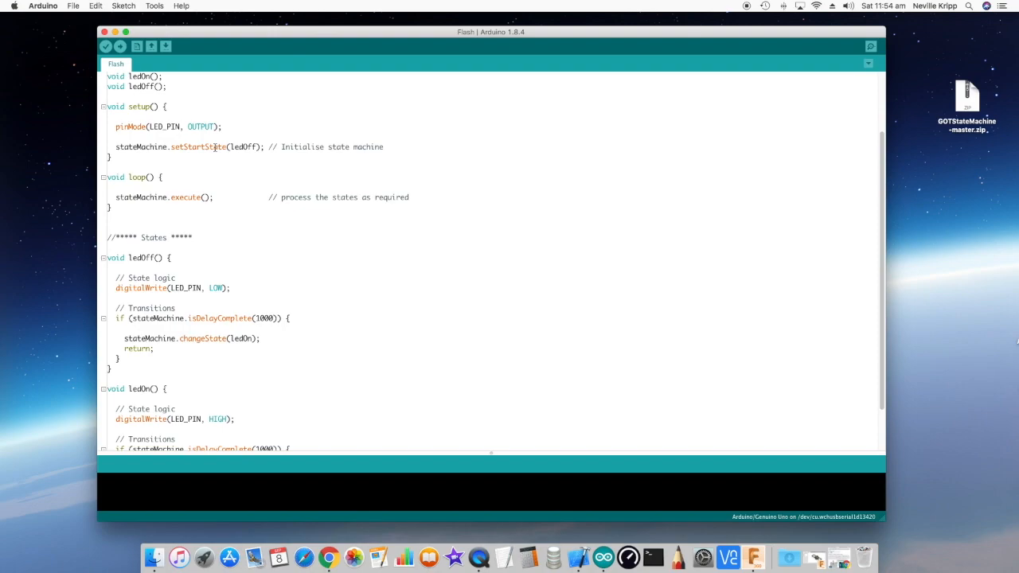
scroll(down, 3)
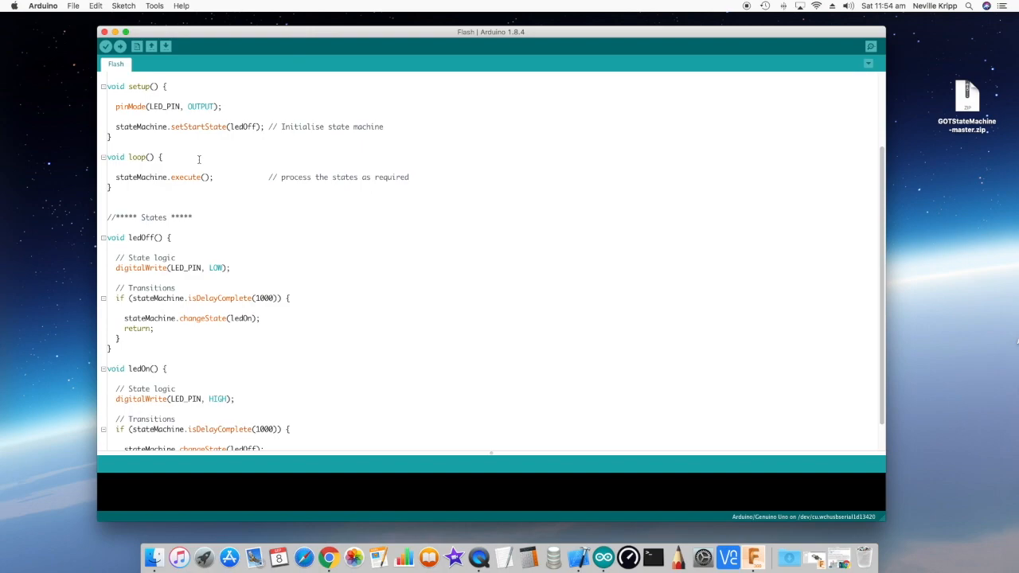
scroll(down, 3)
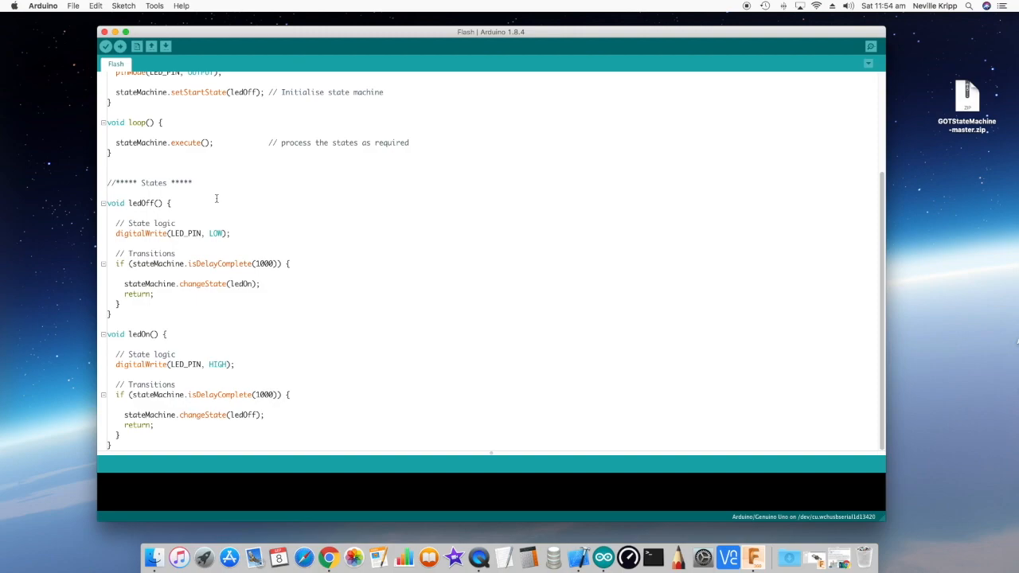
double_click(219, 365)
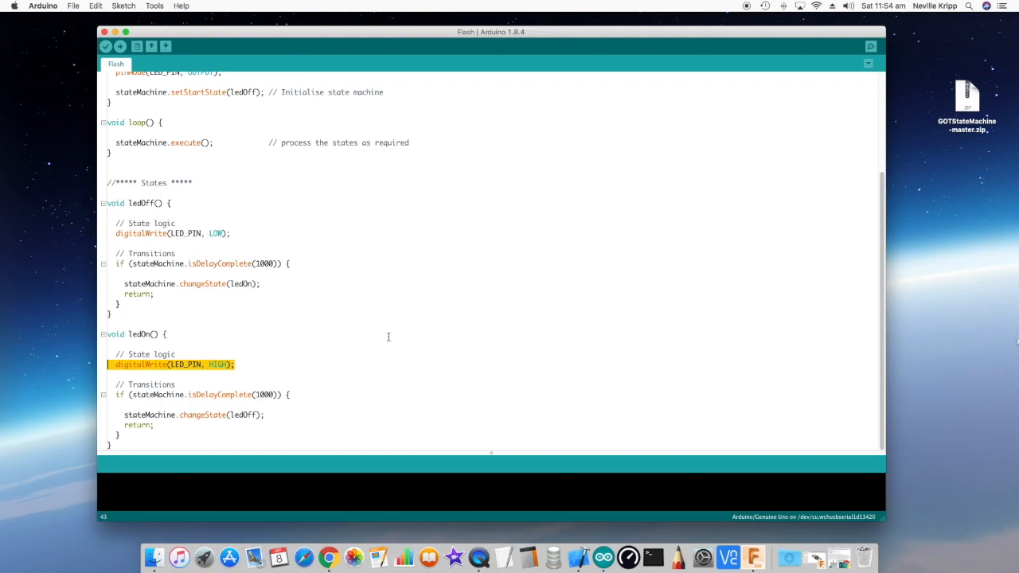
mouse_move(385, 333)
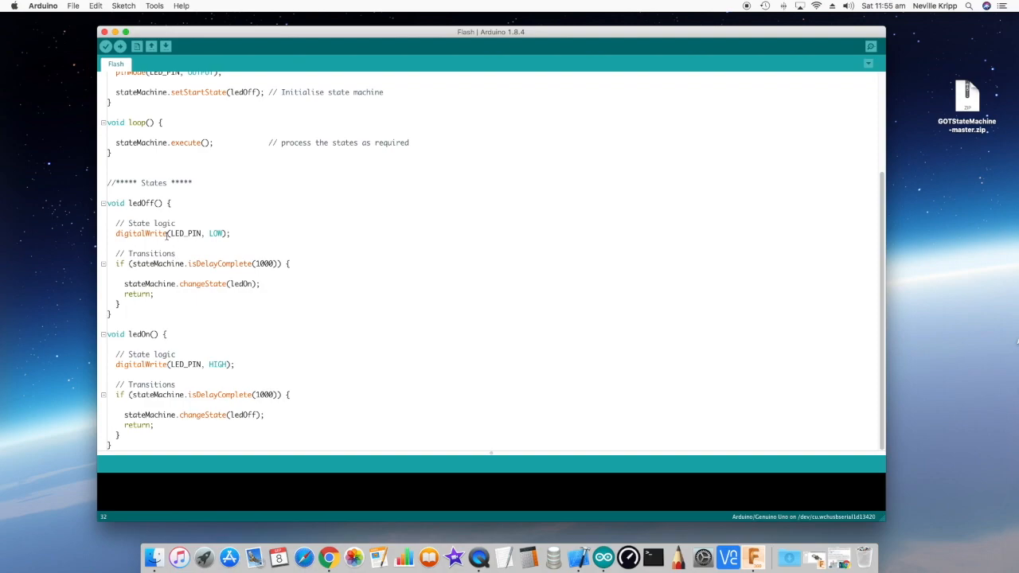
mouse_move(222, 326)
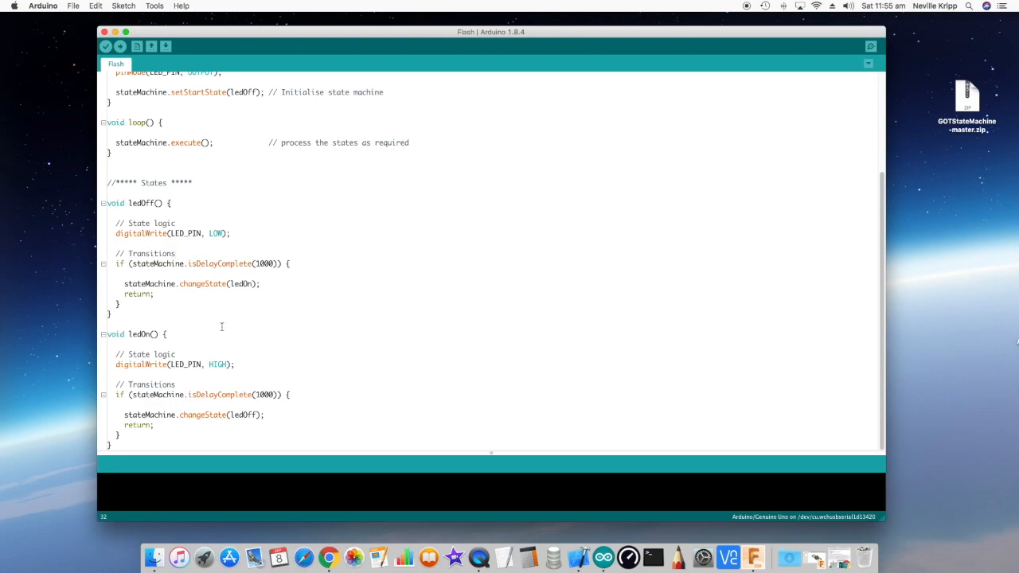
mouse_move(191, 401)
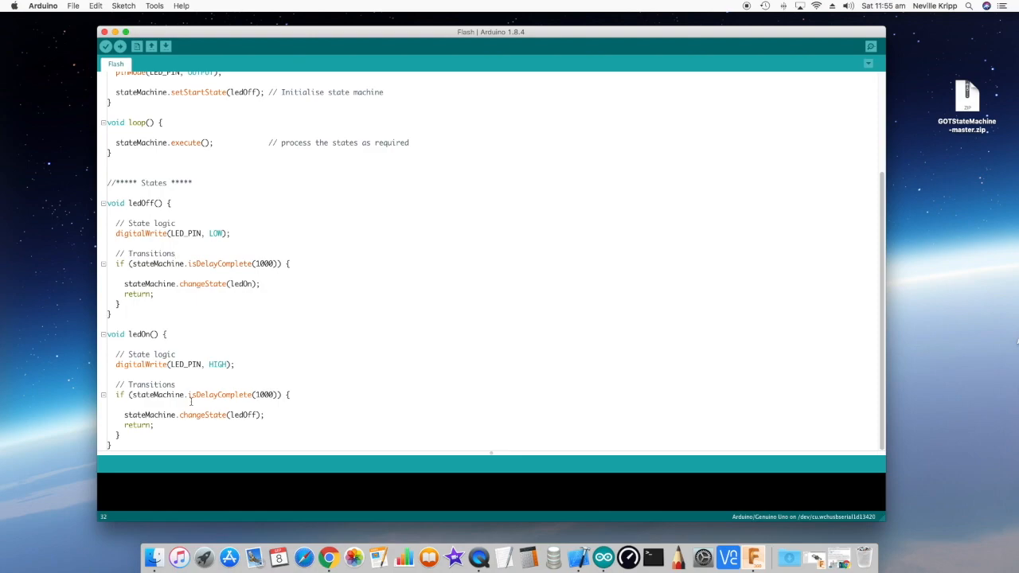
click(177, 253)
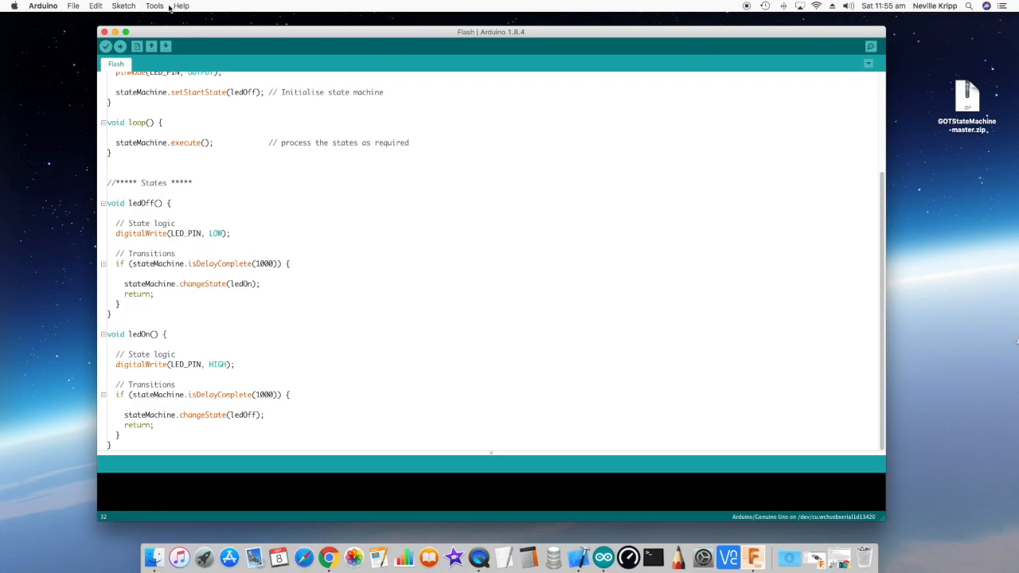
mouse_move(121, 46)
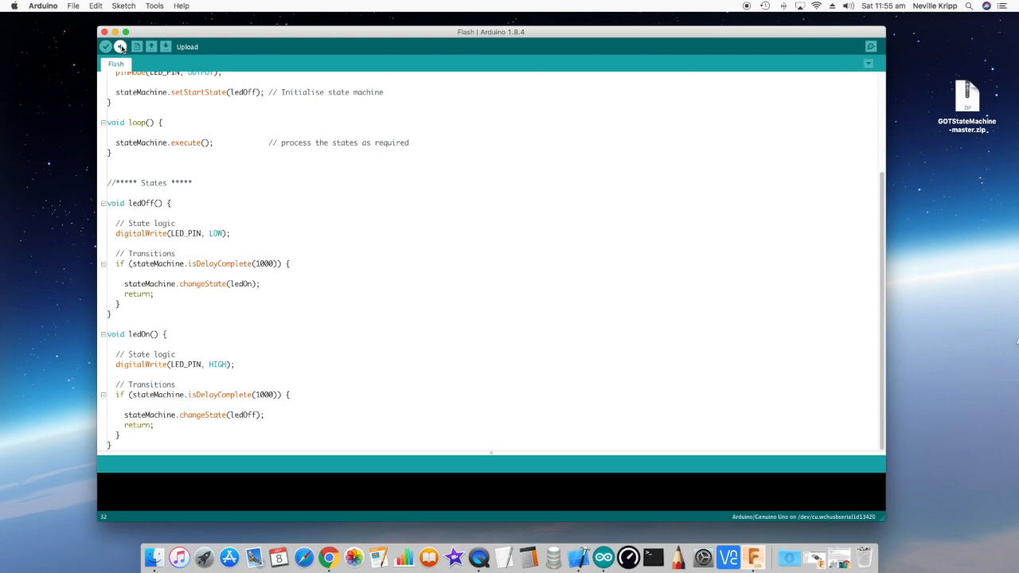
Compile and upload the Flash sketch to the board.
click(121, 46)
text(if (stateMachine.isFirstTime()) {)
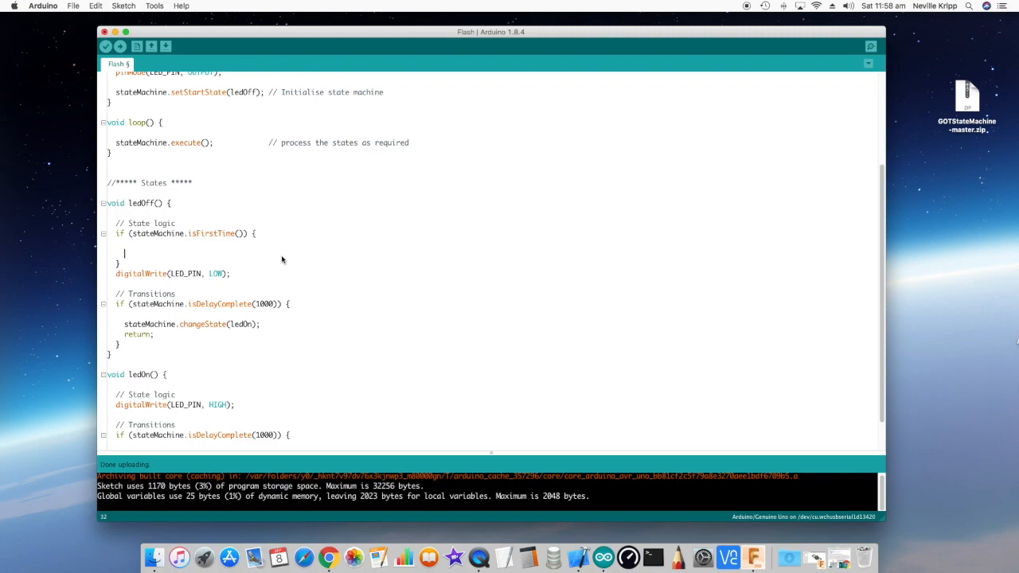
scroll(down, 3)
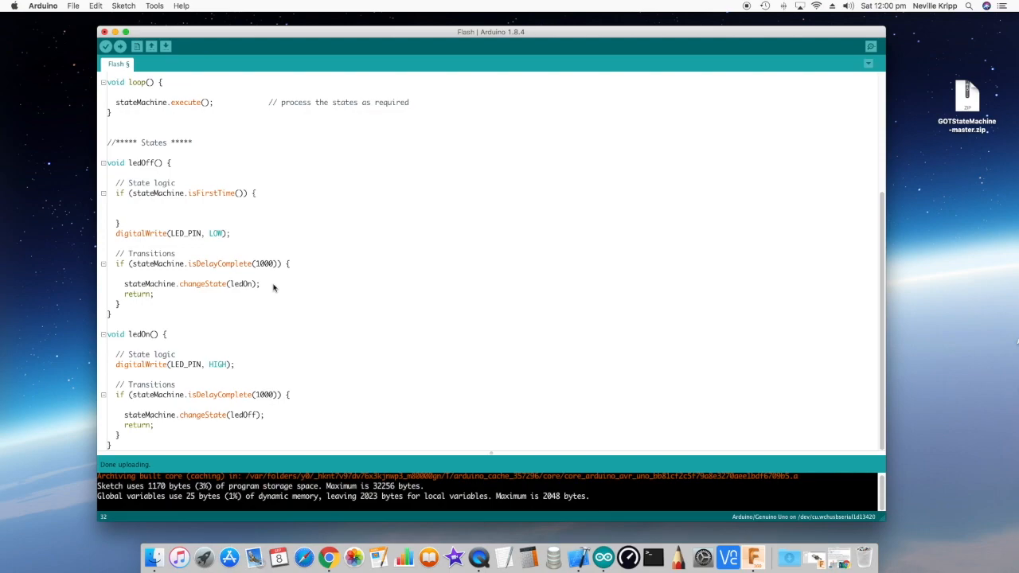
click(125, 213)
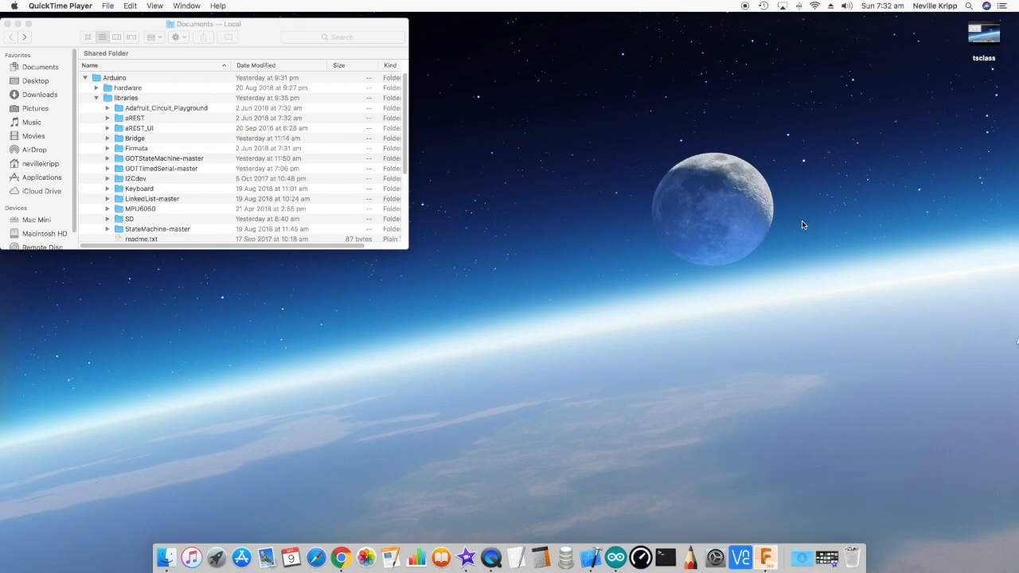
mouse_move(145, 168)
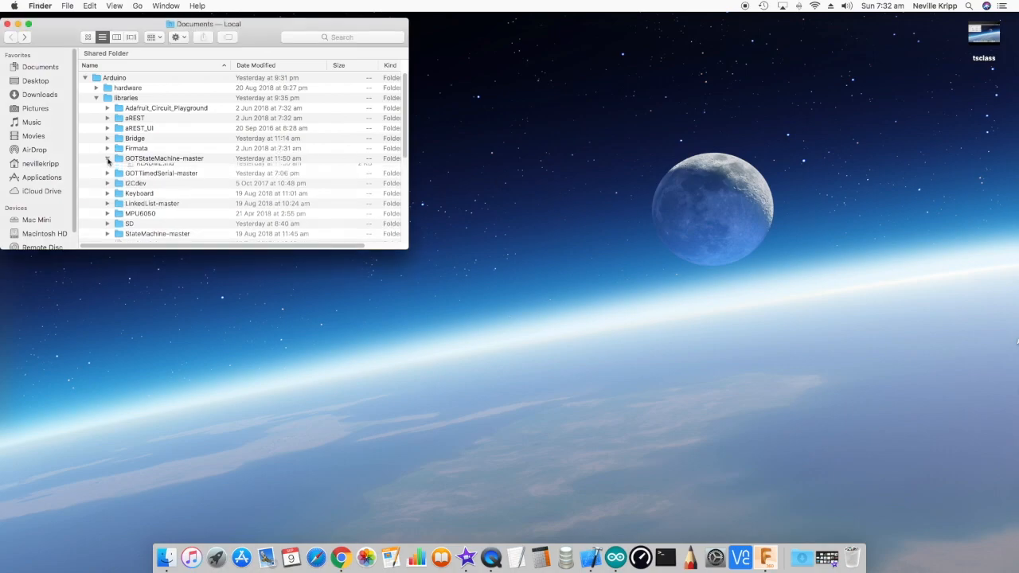
Expand GOTStateMachine-master in Finder and select GOTStateMachine.h.
click(107, 158)
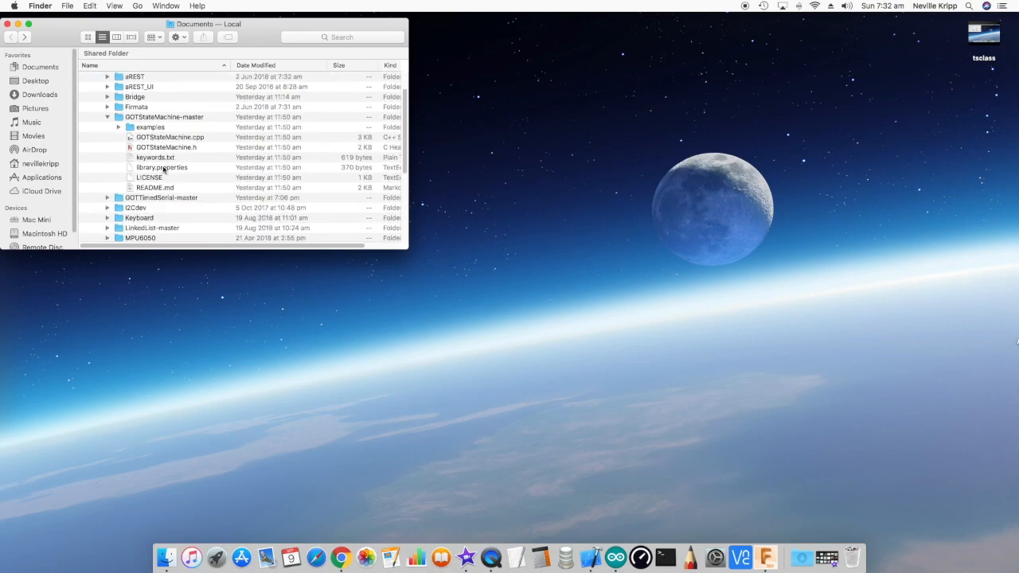
mouse_move(162, 152)
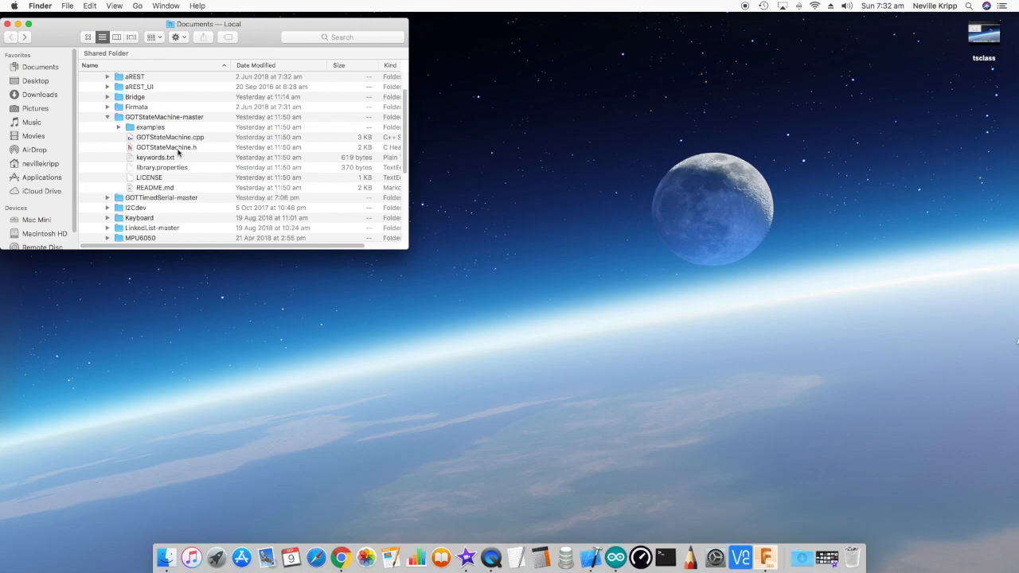
mouse_move(191, 151)
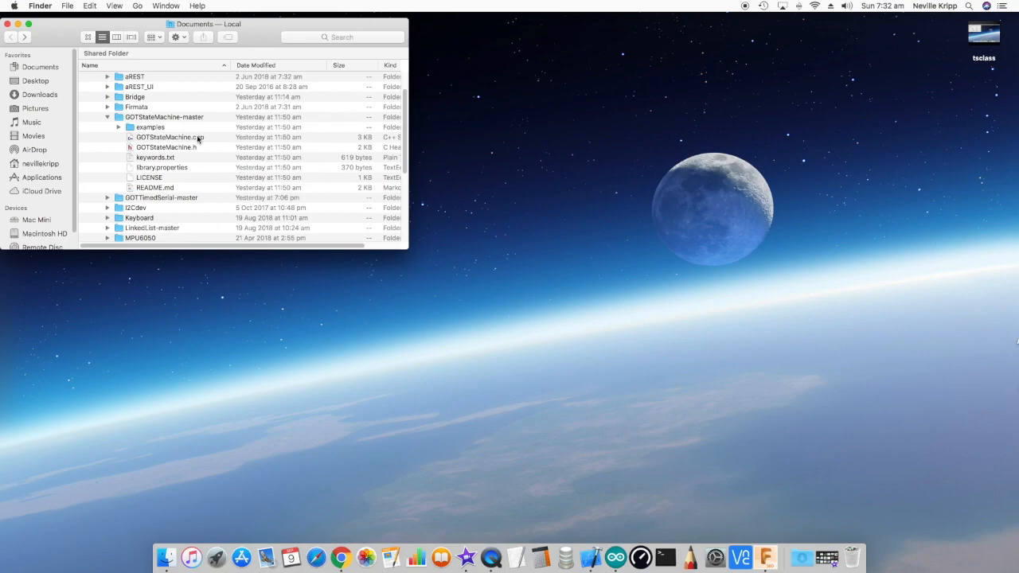
click(166, 147)
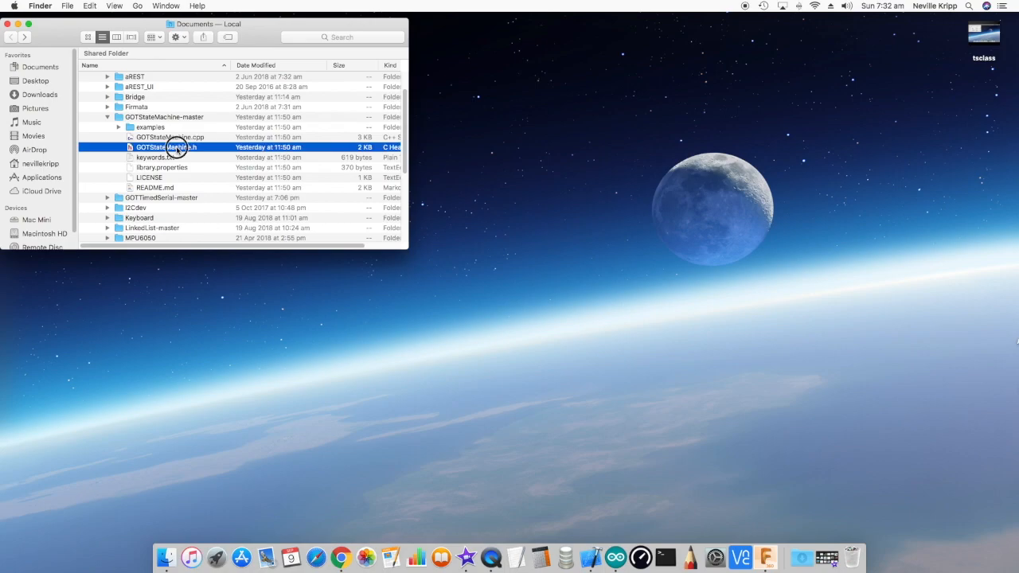
double_click(176, 148)
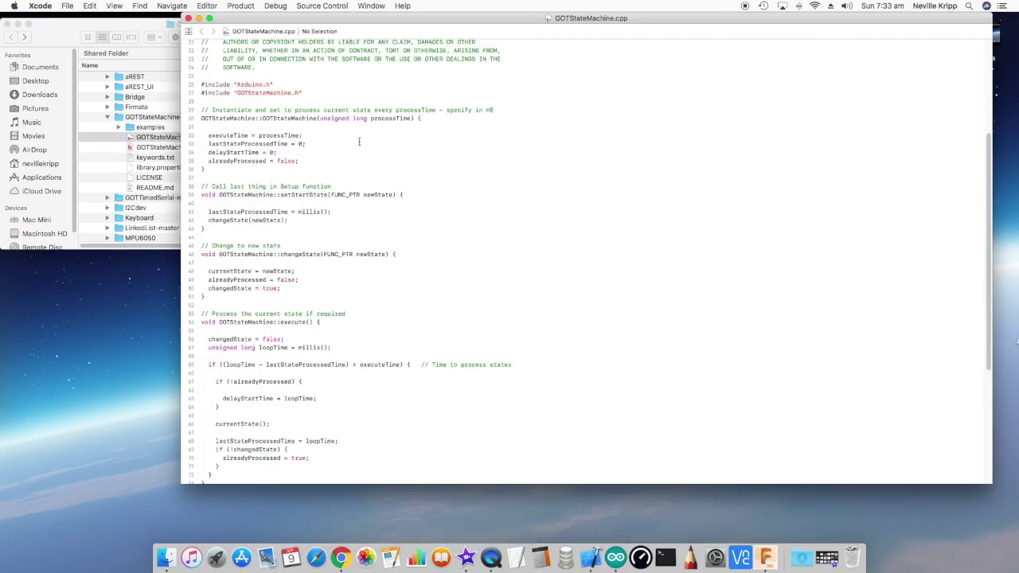
mouse_move(367, 136)
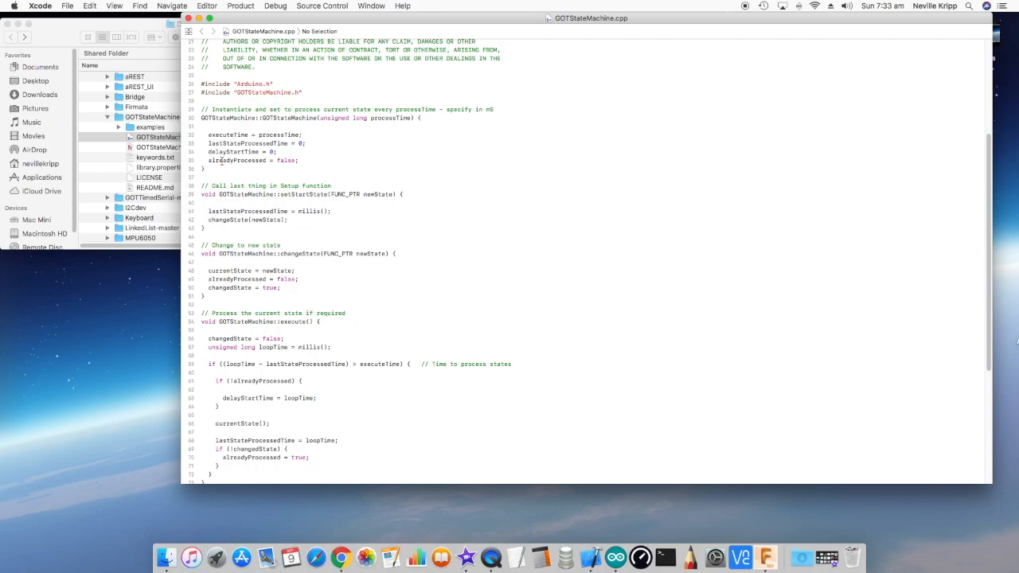
scroll(down, 3)
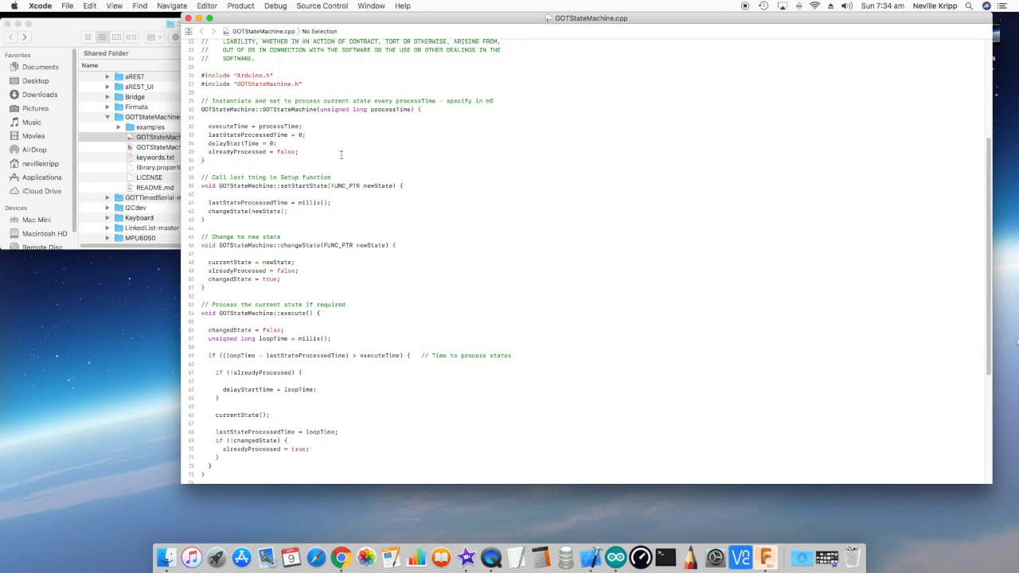
scroll(down, 3)
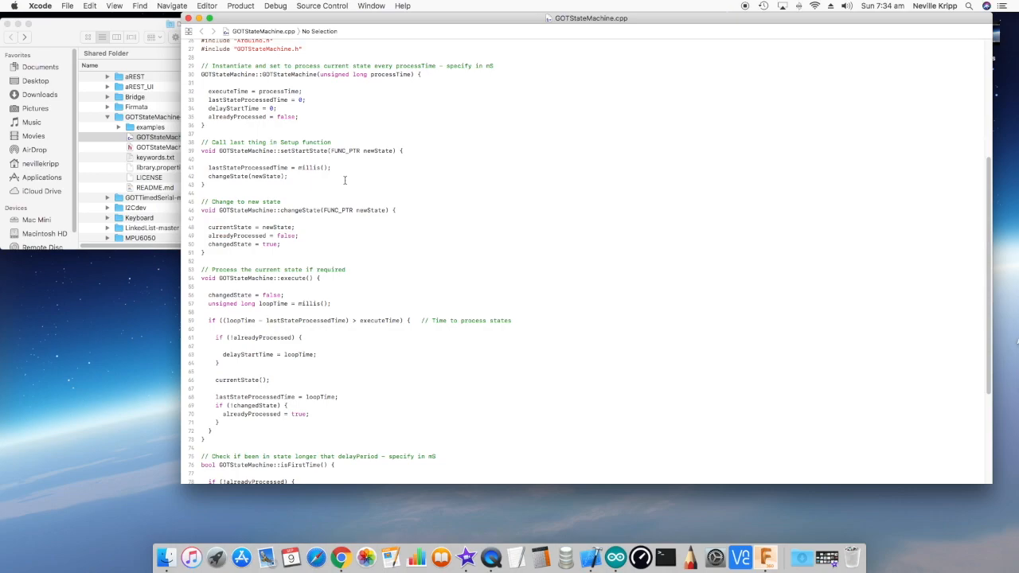
scroll(down, 3)
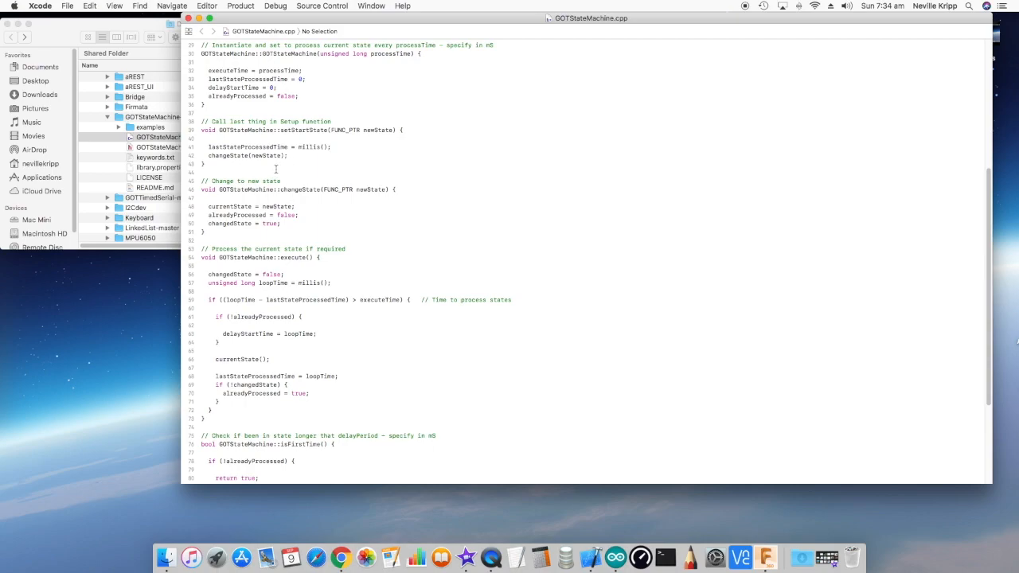
scroll(down, 3)
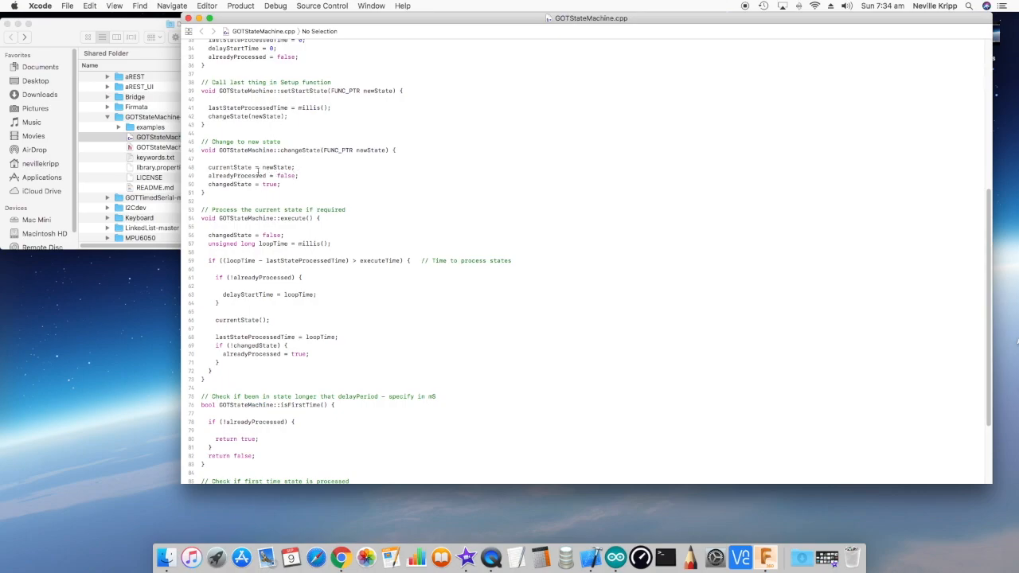
mouse_move(285, 168)
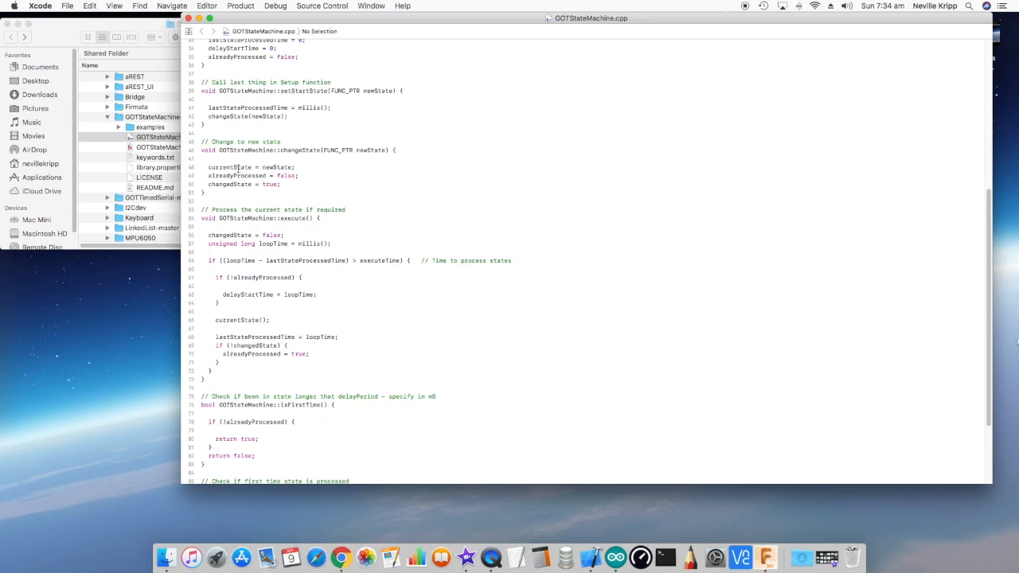
scroll(down, 3)
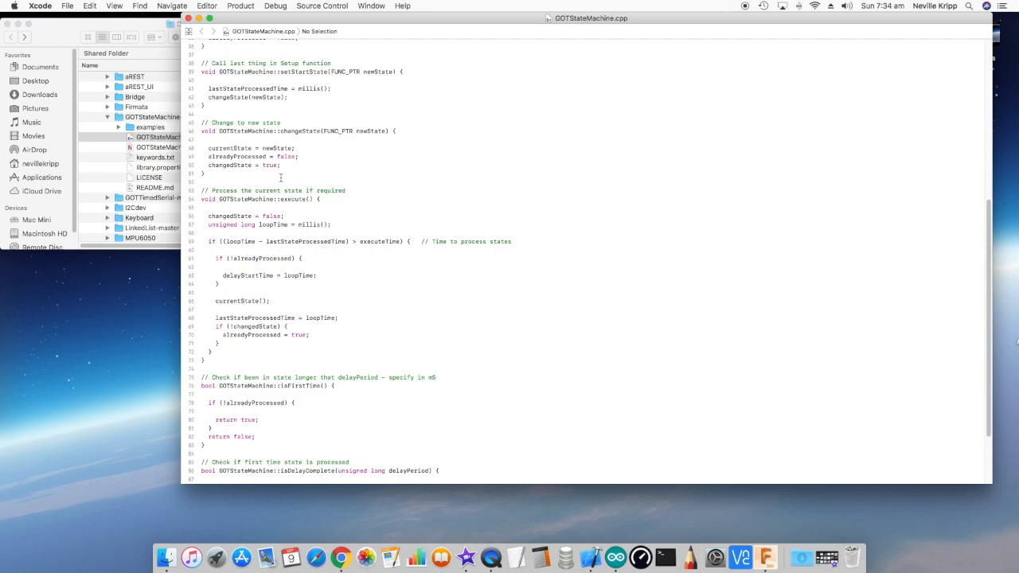
mouse_move(281, 171)
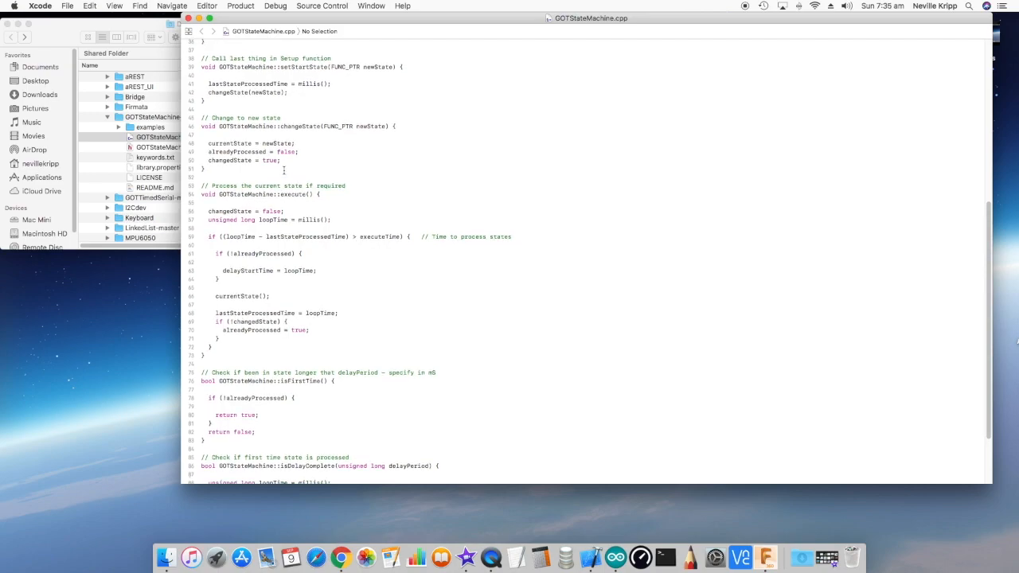
scroll(down, 3)
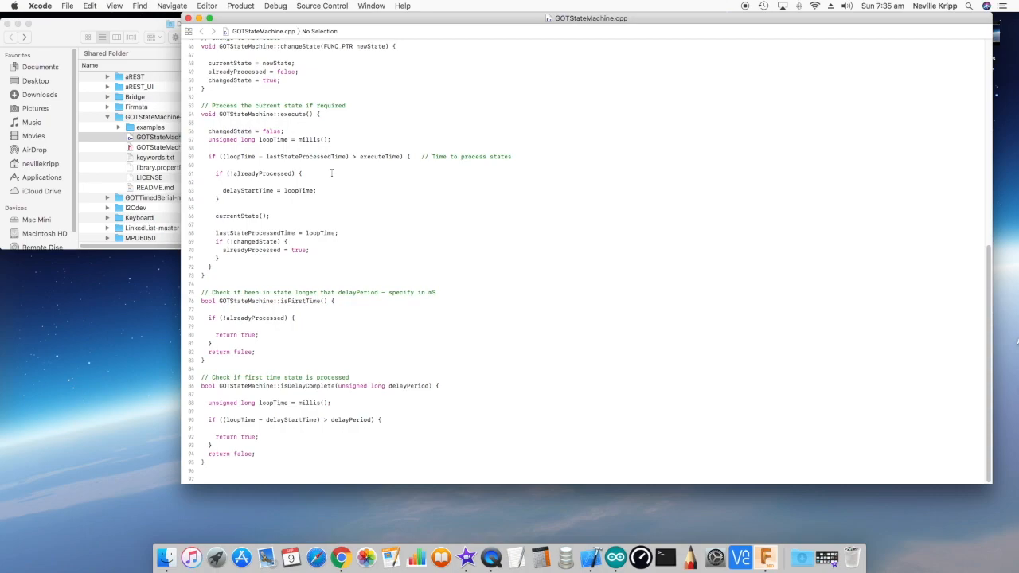
mouse_move(397, 171)
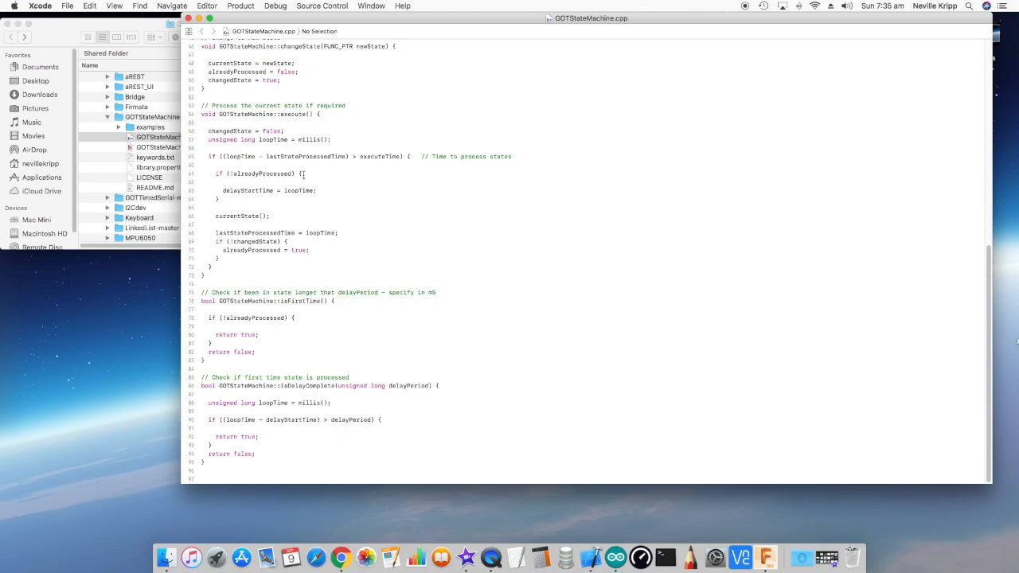
mouse_move(288, 200)
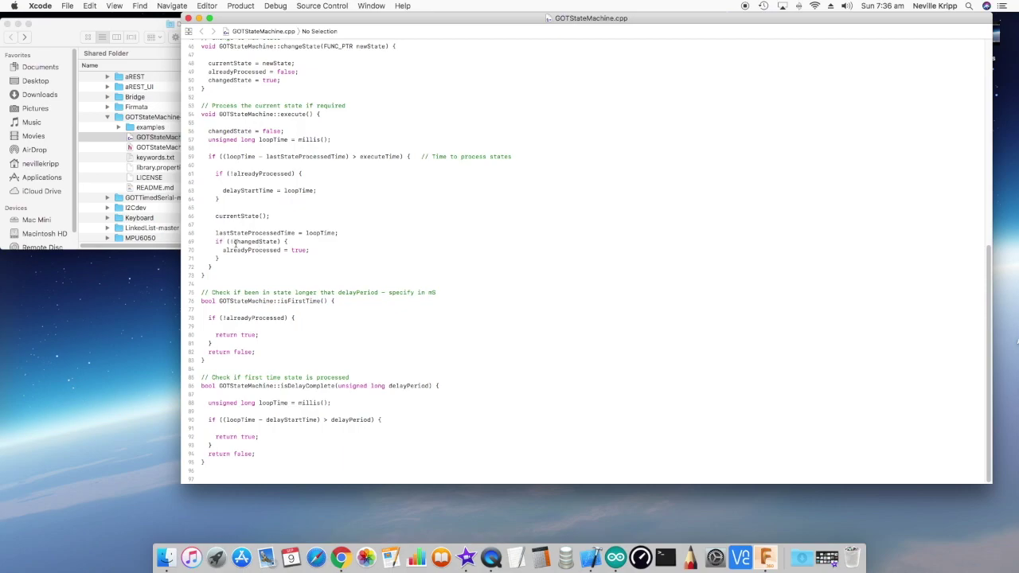
mouse_move(306, 243)
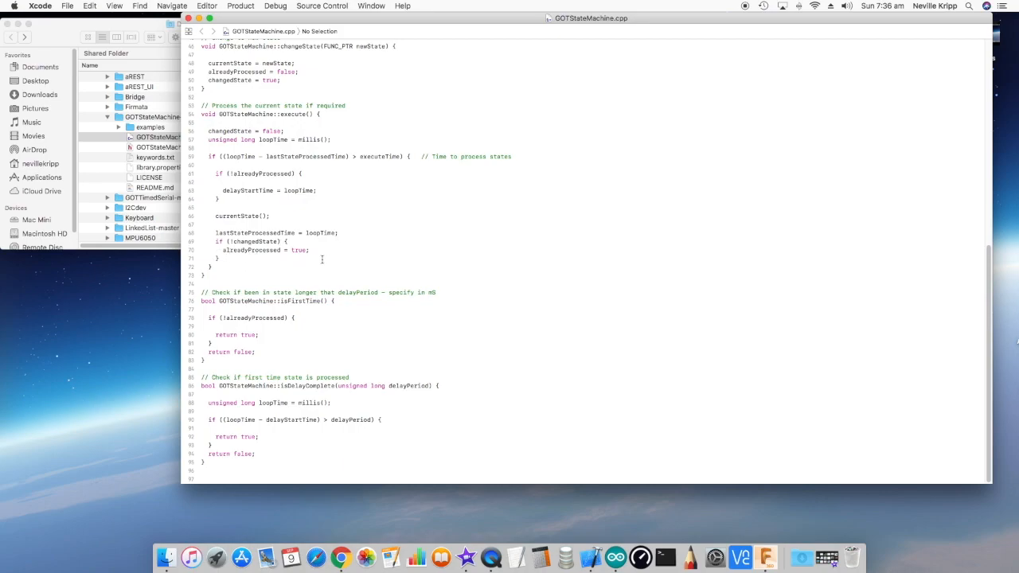
mouse_move(329, 259)
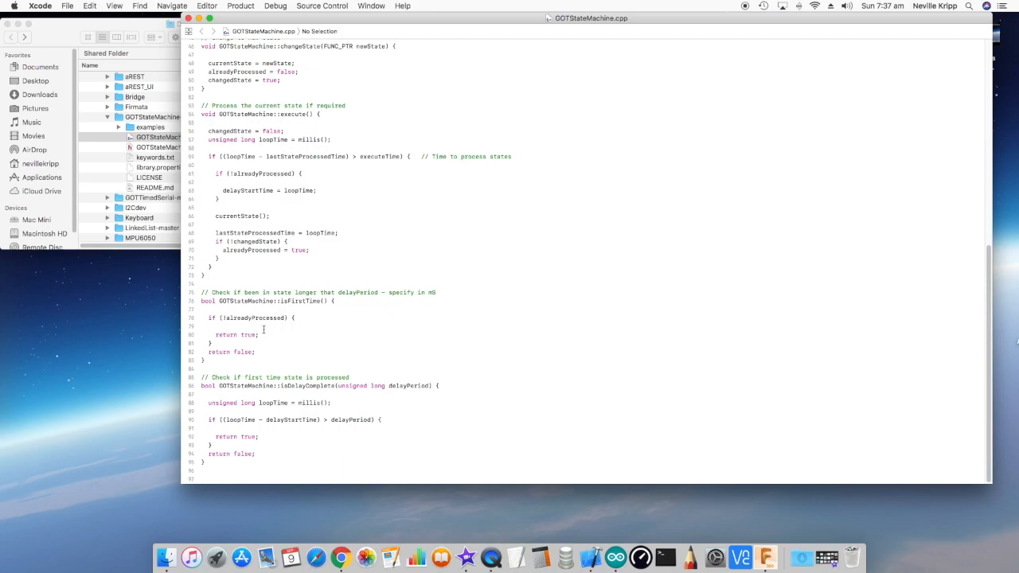
mouse_move(279, 339)
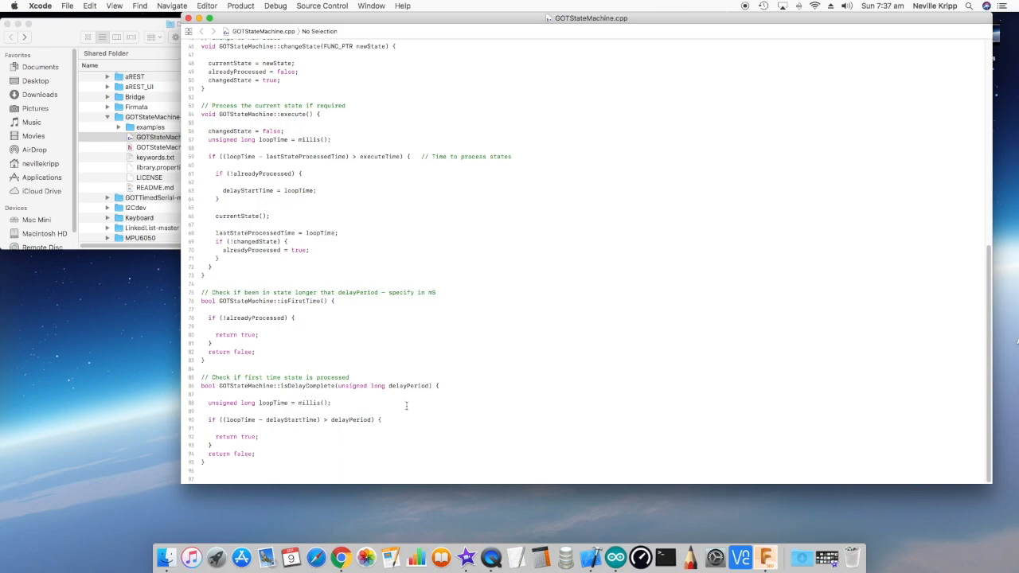
mouse_move(401, 402)
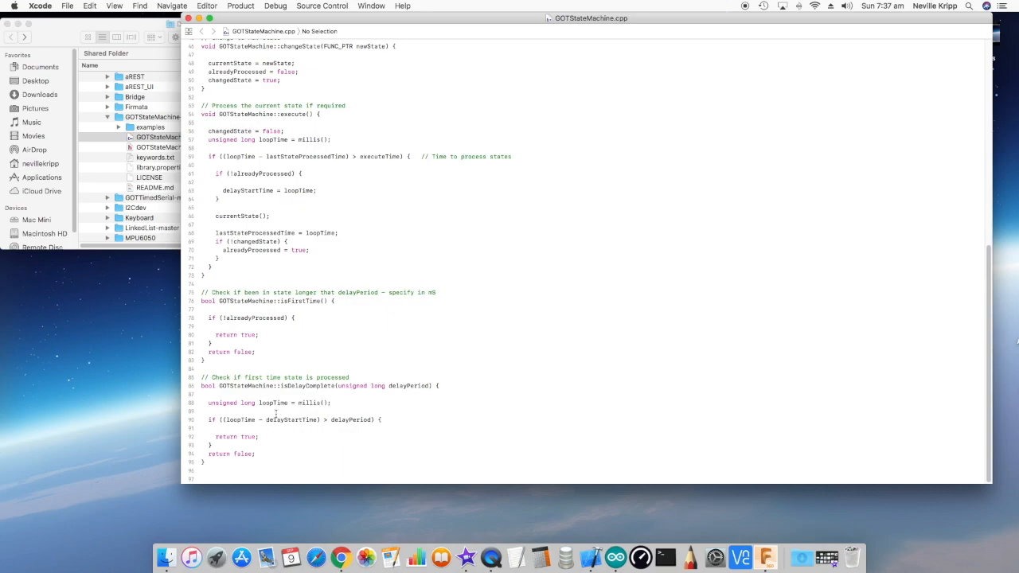
mouse_move(245, 436)
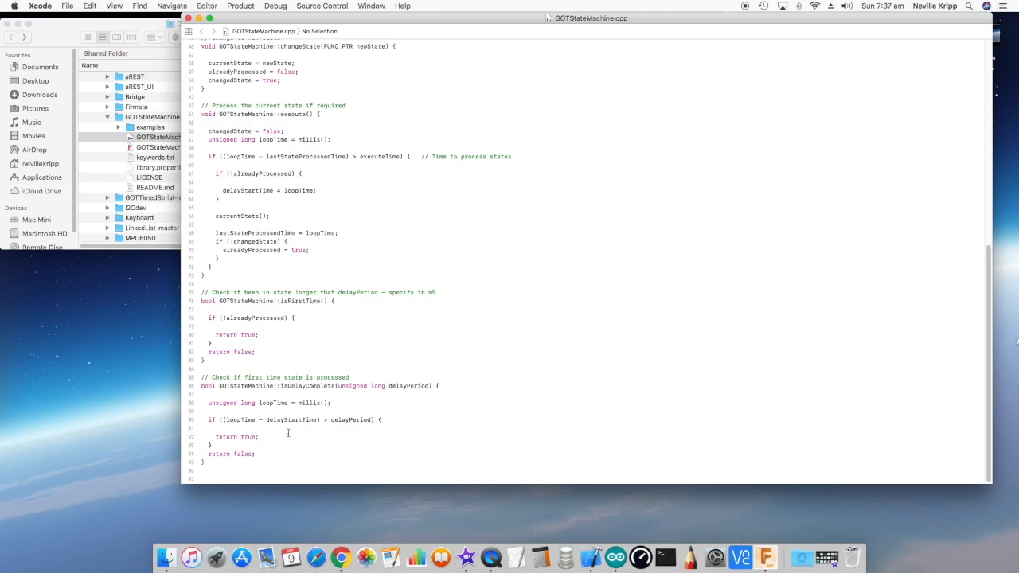
mouse_move(333, 440)
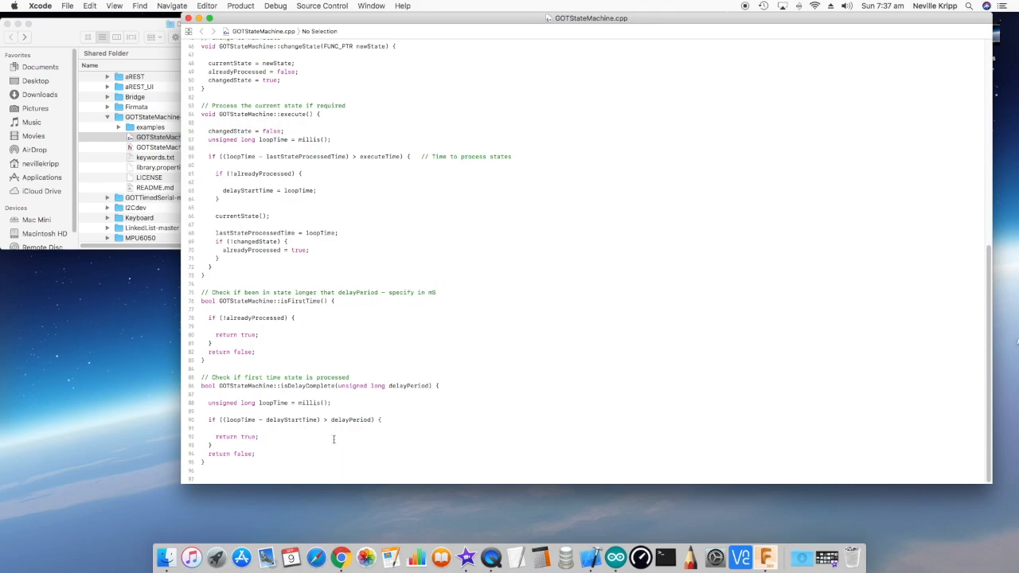
mouse_move(367, 434)
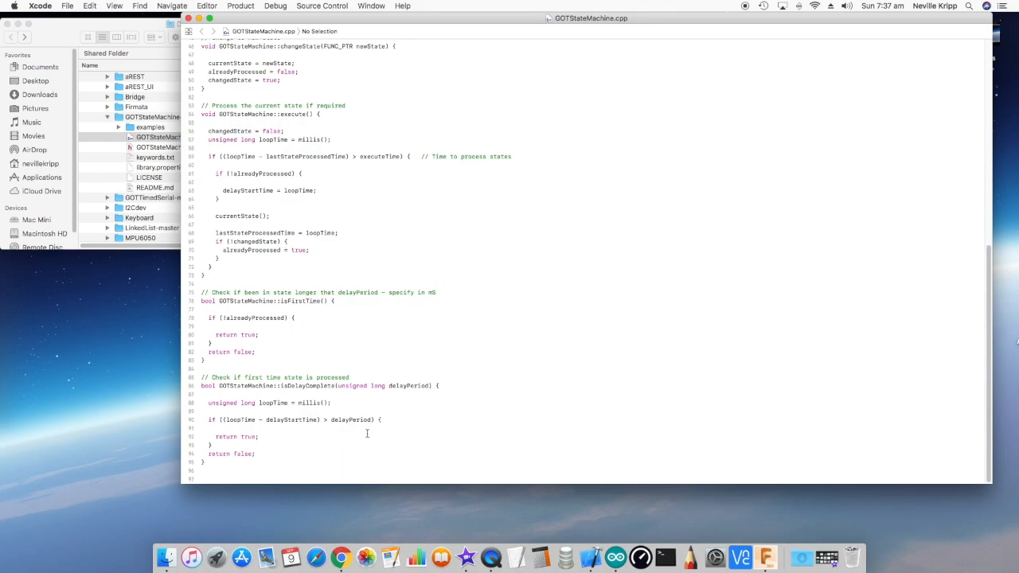